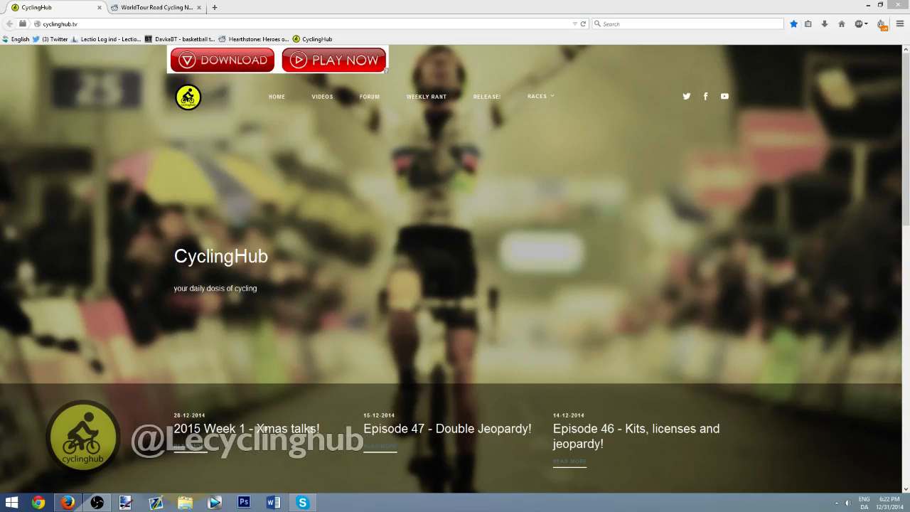
pyautogui.moveTo(778, 341)
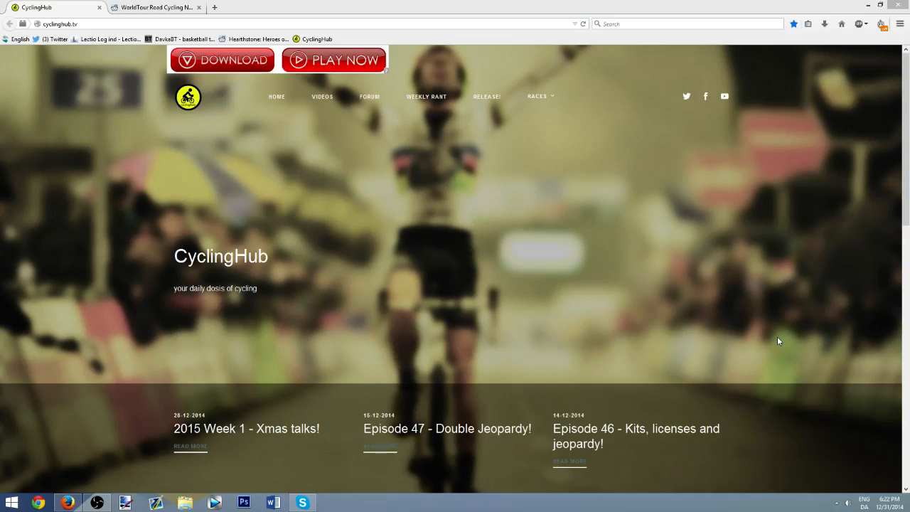
pyautogui.moveTo(597, 262)
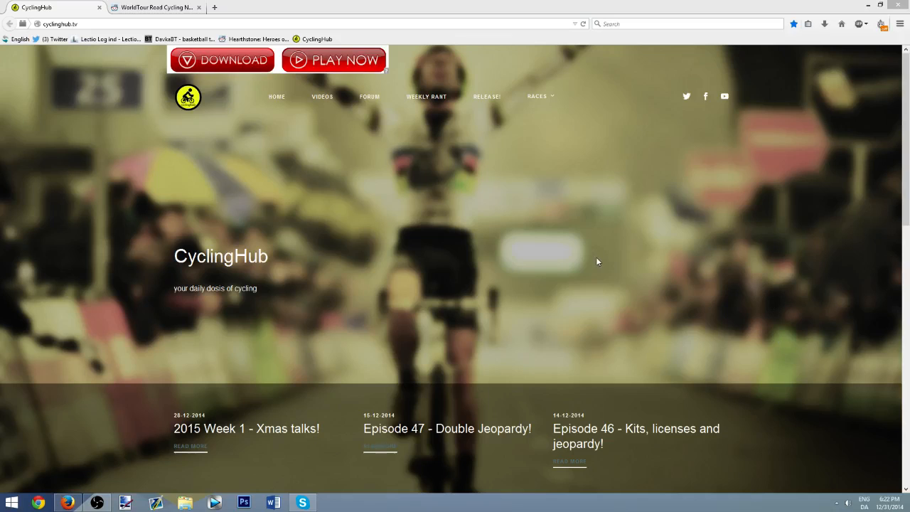
pyautogui.moveTo(118, 23)
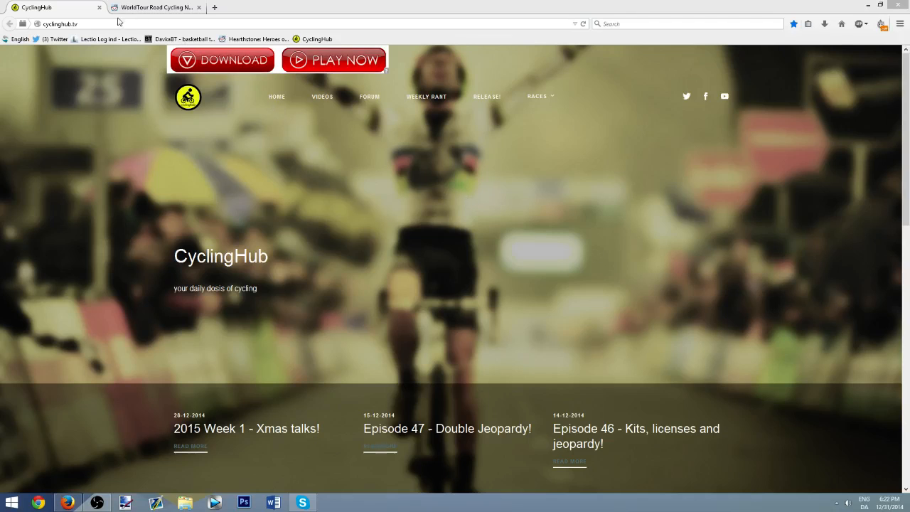
pyautogui.moveTo(241, 180)
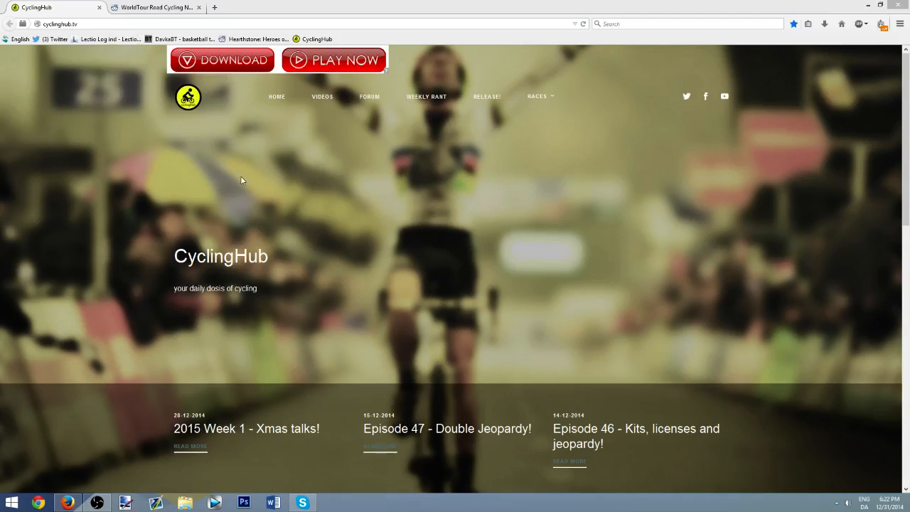
pyautogui.moveTo(250, 187)
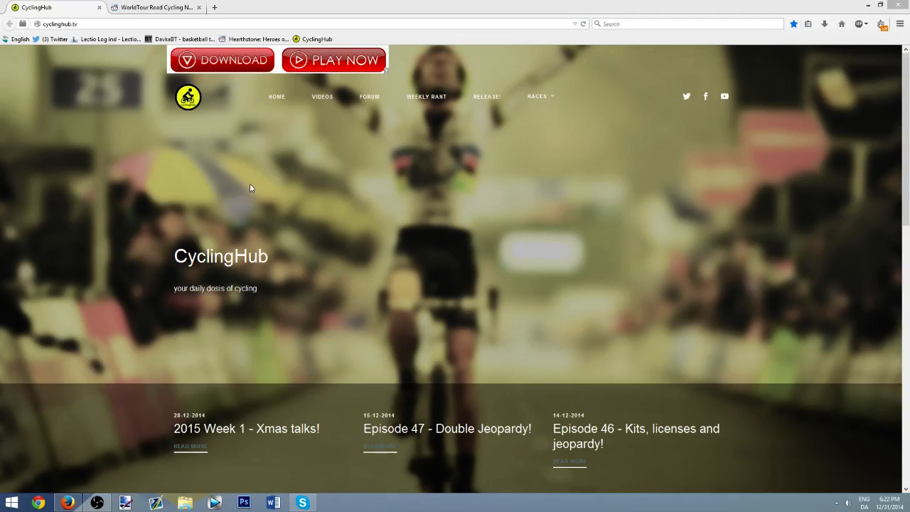
pyautogui.moveTo(307, 197)
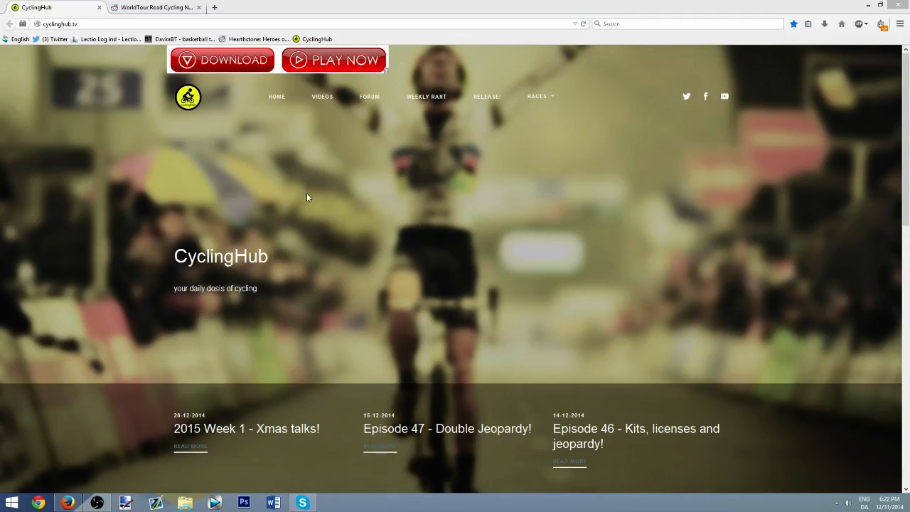
pyautogui.moveTo(316, 192)
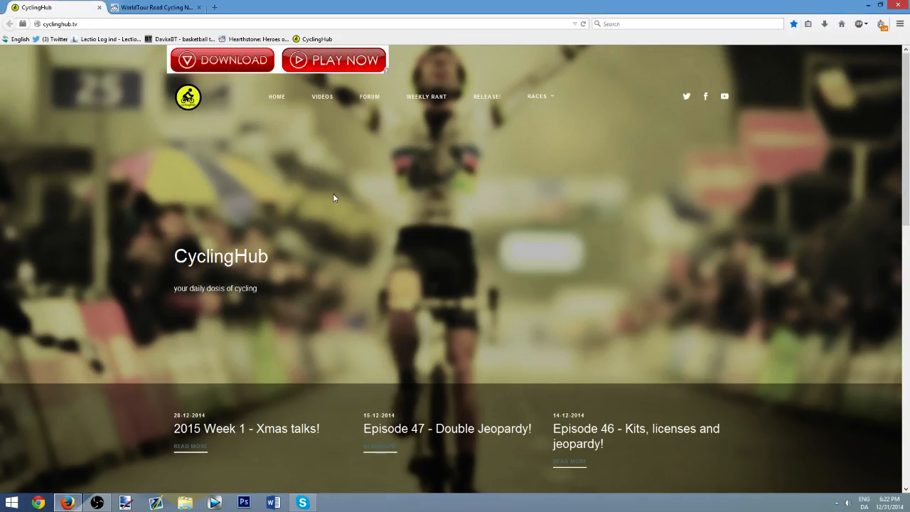
# - Scroll the homepage down to the Vuelta stage videos and Races list, then back up
pyautogui.scroll(-3)
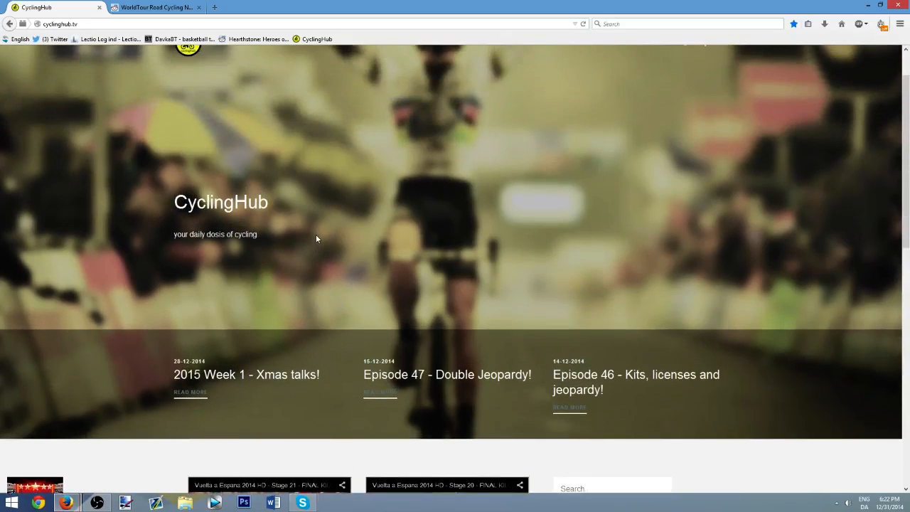
pyautogui.scroll(3)
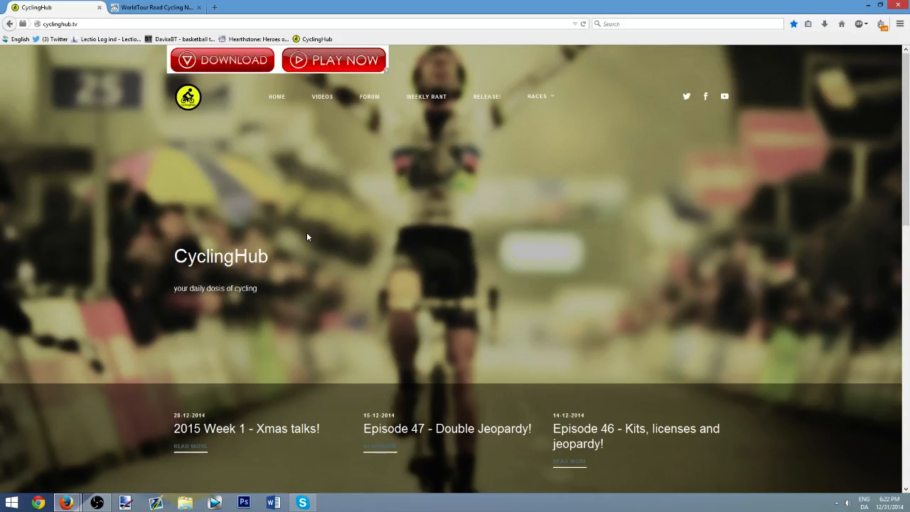
pyautogui.moveTo(408, 103)
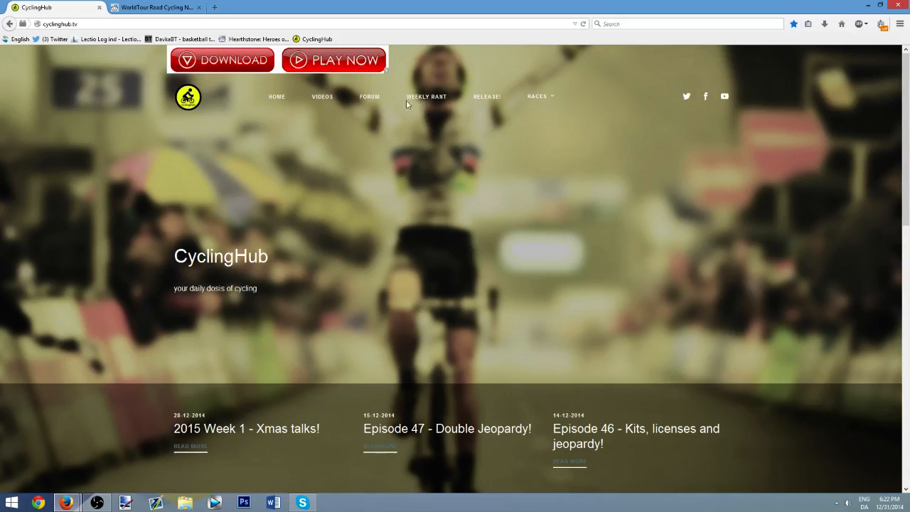
pyautogui.moveTo(418, 98)
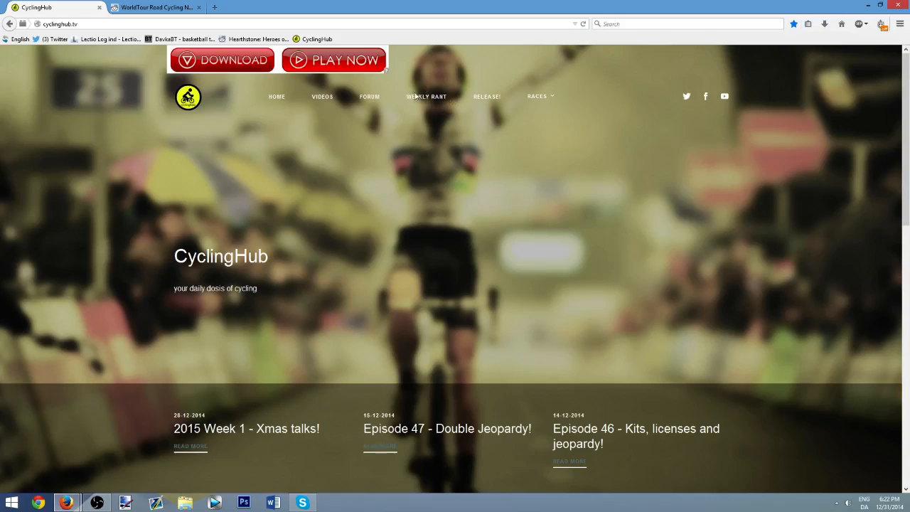
pyautogui.moveTo(717, 448)
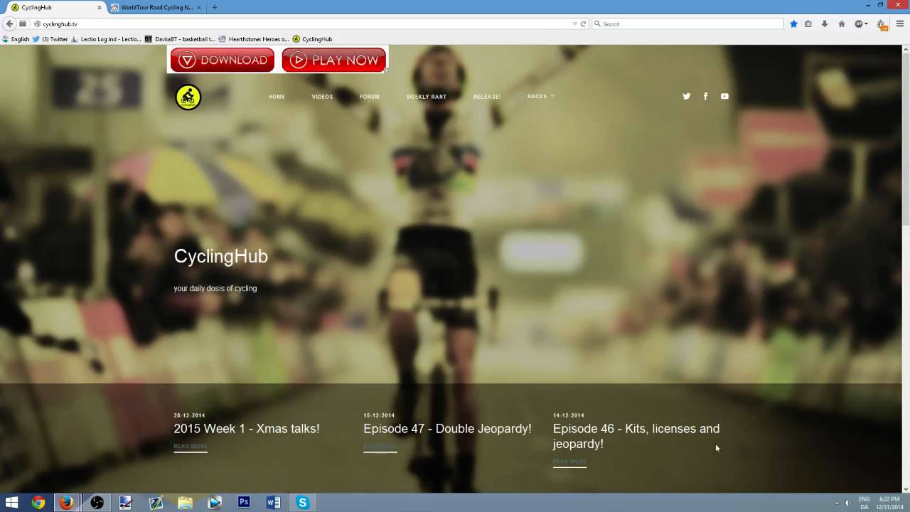
pyautogui.moveTo(179, 448)
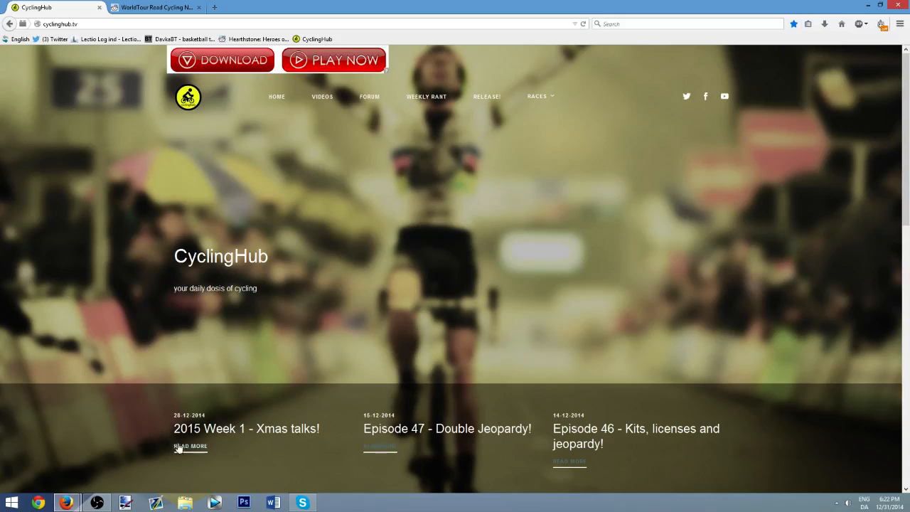
pyautogui.moveTo(469, 409)
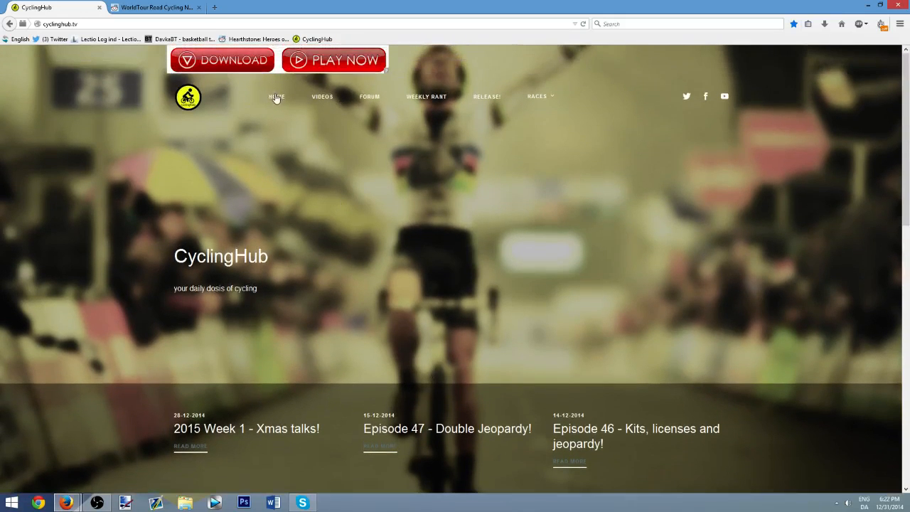
pyautogui.moveTo(500, 93)
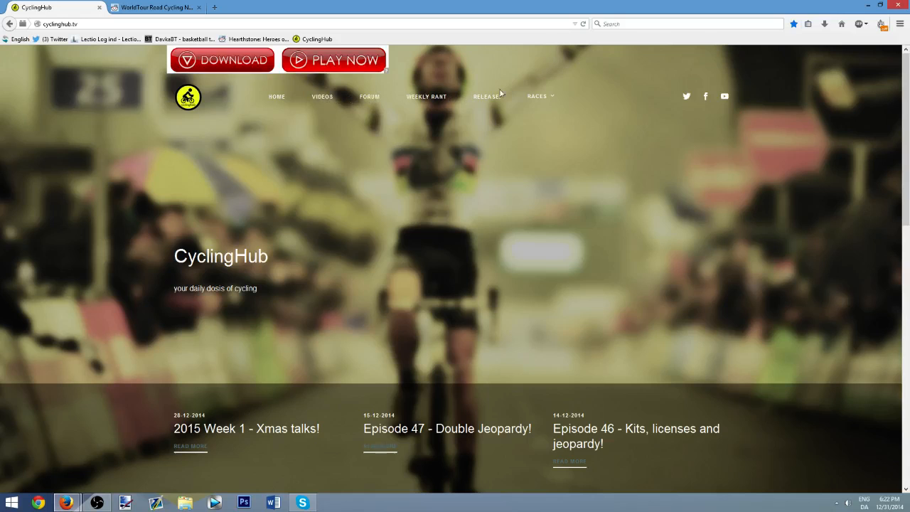
pyautogui.moveTo(256, 114)
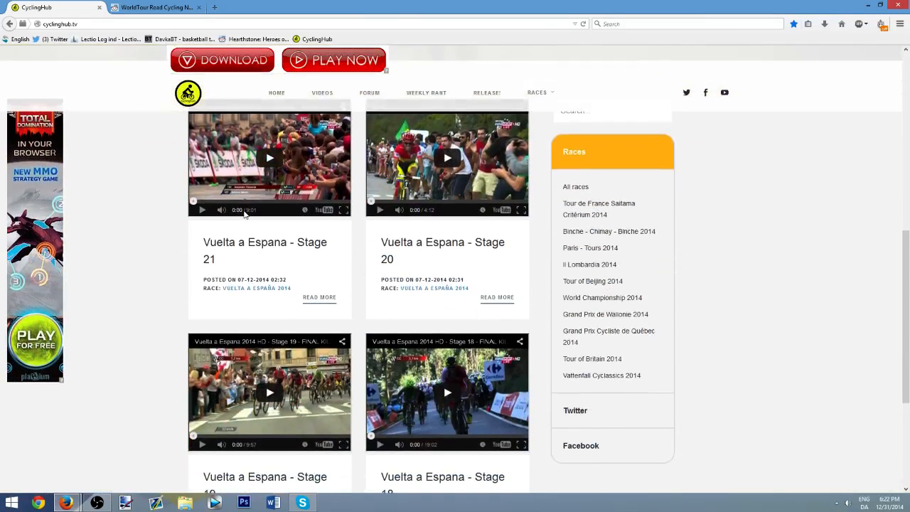
# - Expand the Facebook section in the sidebar to show the Cyclinghub page feed
pyautogui.scroll(-3)
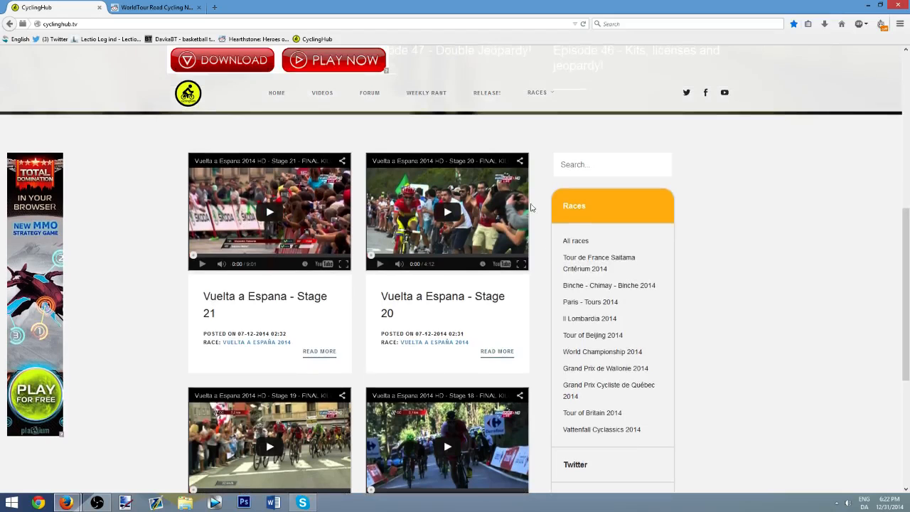
pyautogui.scroll(-3)
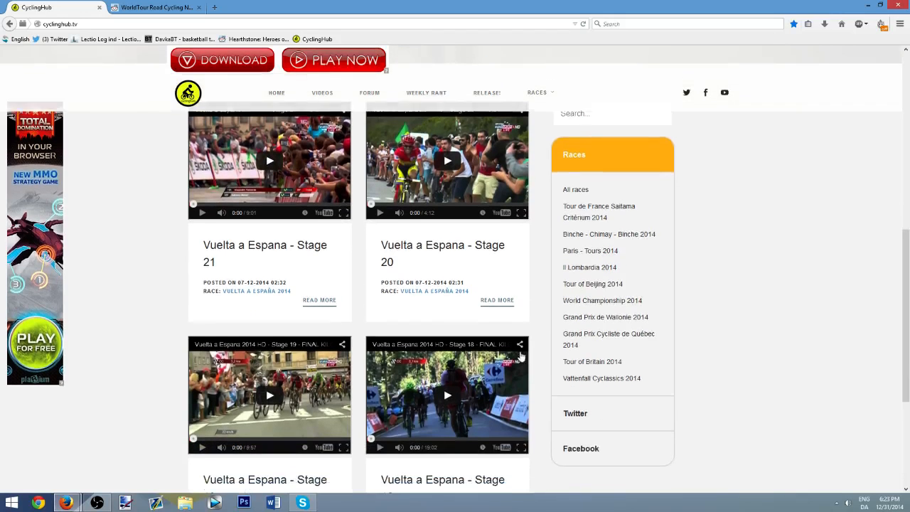
pyautogui.scroll(-3)
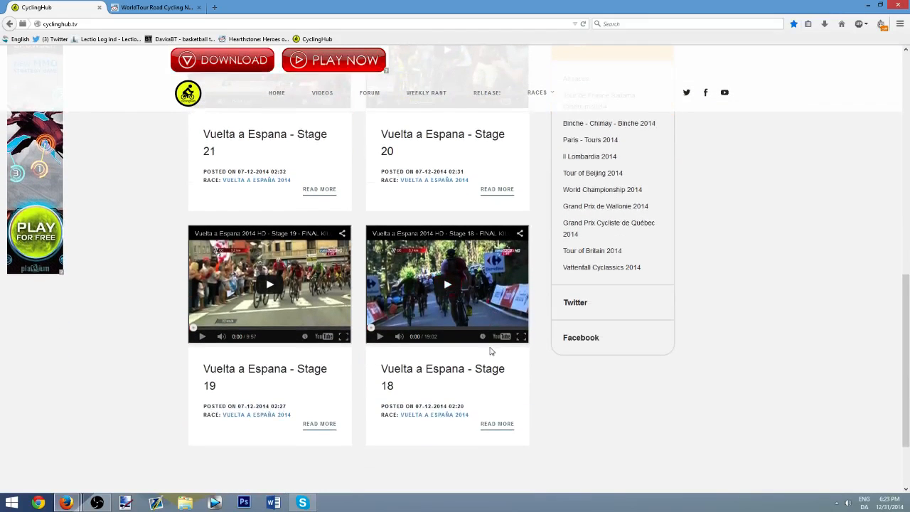
pyautogui.scroll(3)
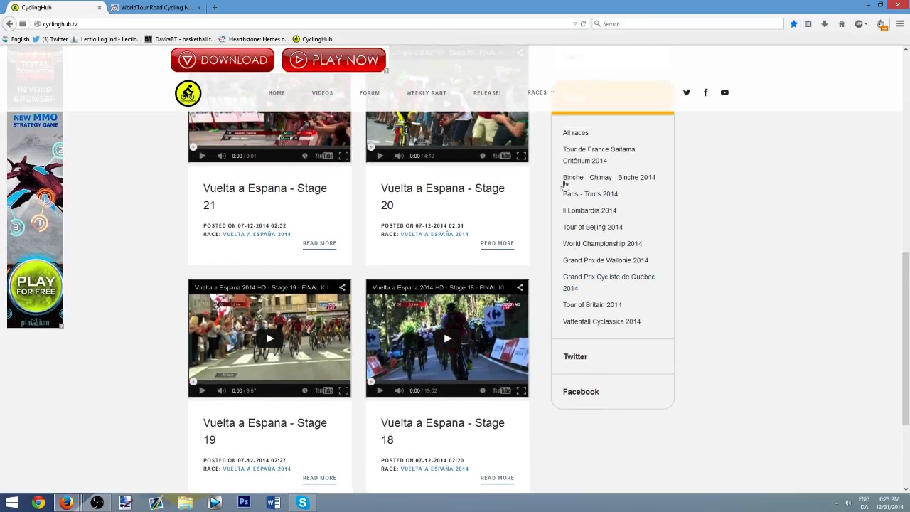
pyautogui.moveTo(584, 356)
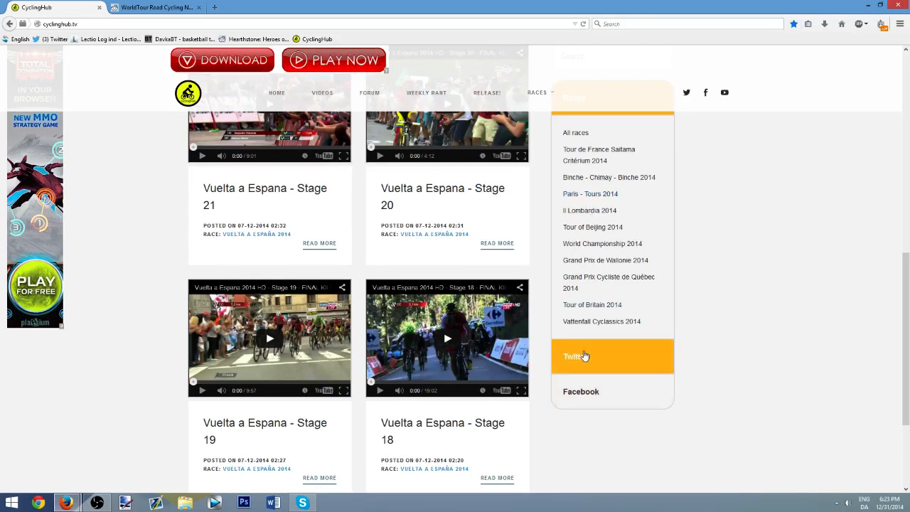
pyautogui.click(581, 391)
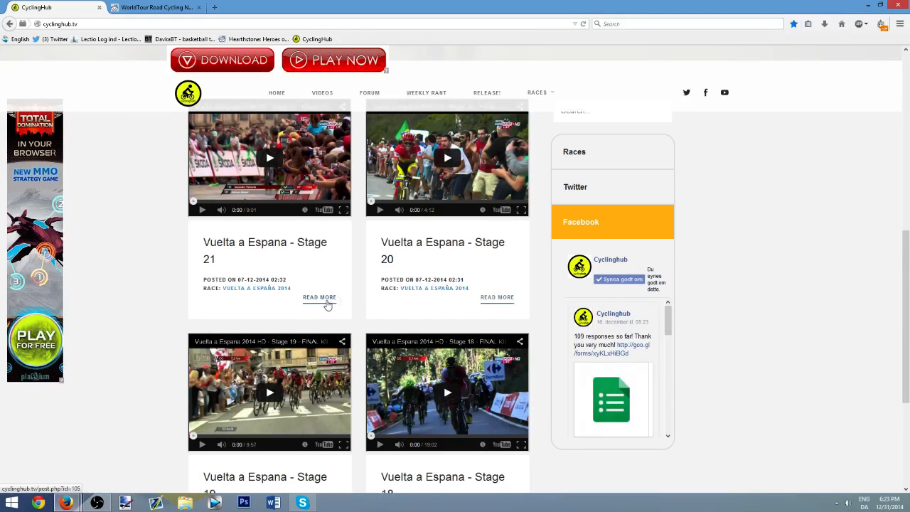
# - Open the Vuelta a Espana - Stage 21 post and view its video and stage links
pyautogui.click(319, 297)
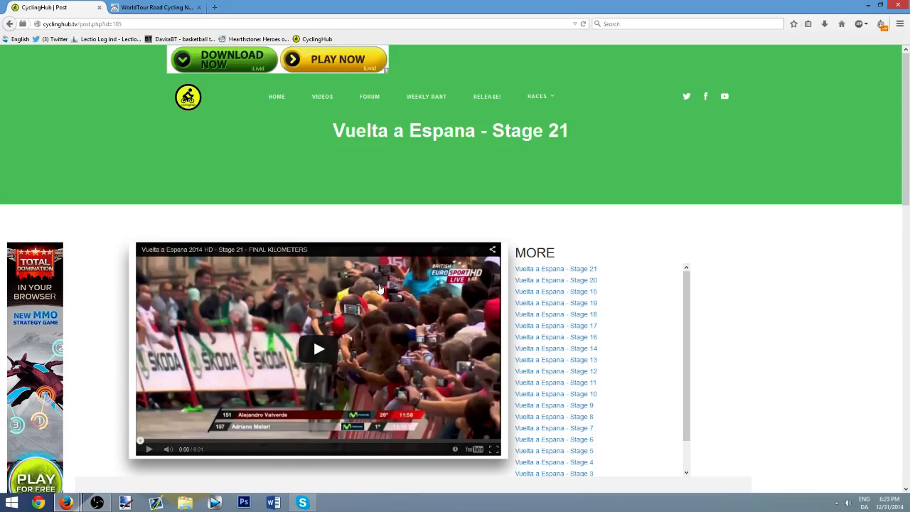
pyautogui.scroll(-3)
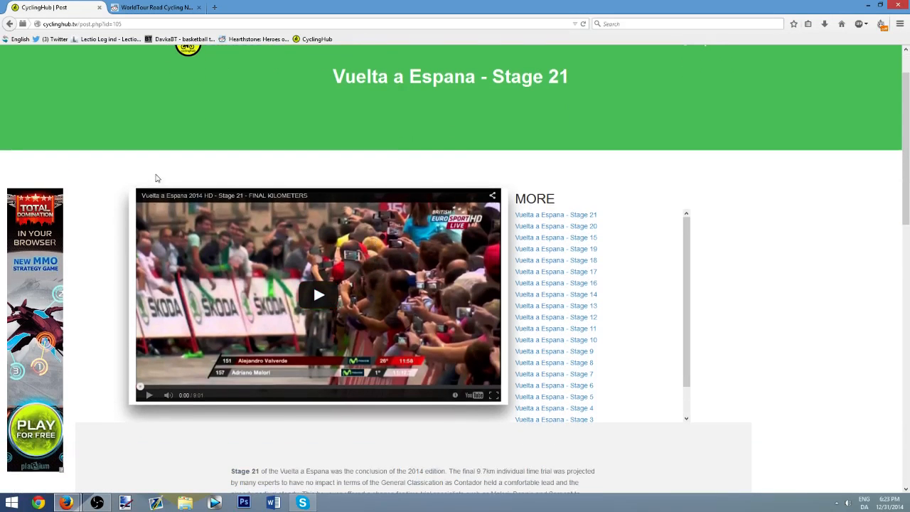
pyautogui.moveTo(470, 182)
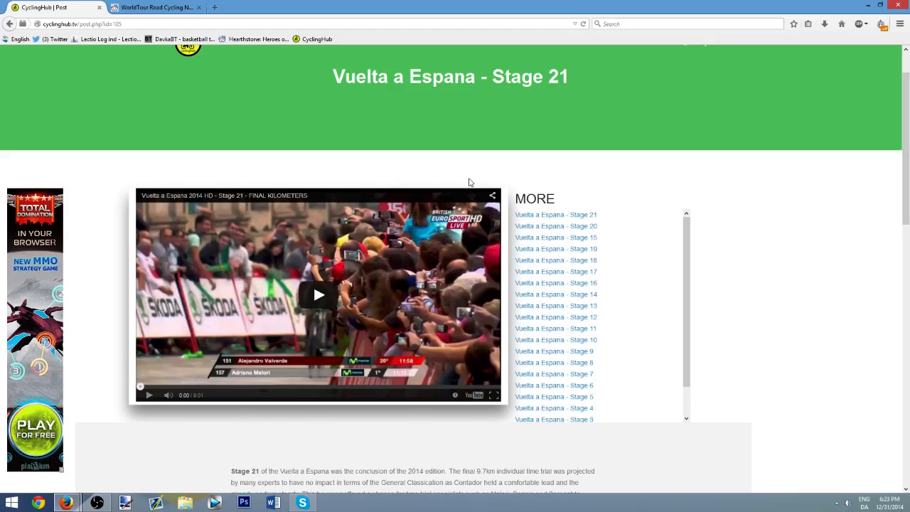
pyautogui.moveTo(565, 312)
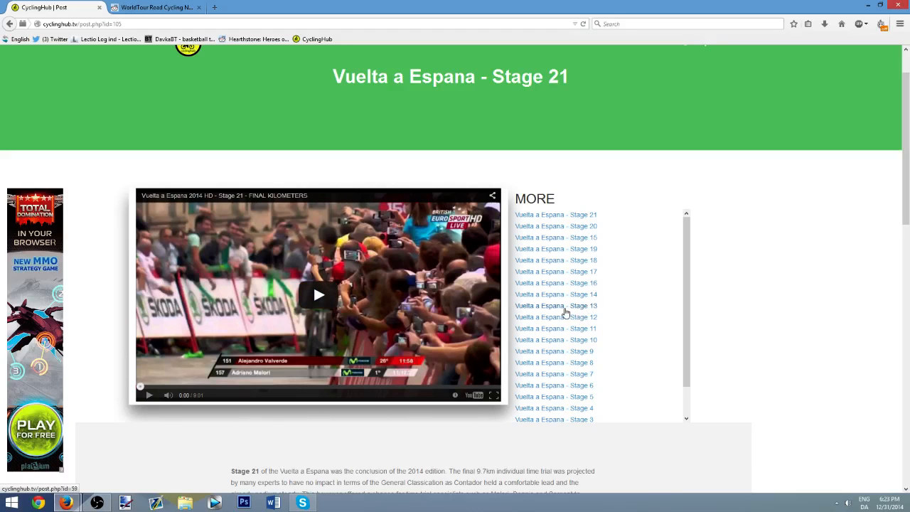
pyautogui.moveTo(568, 268)
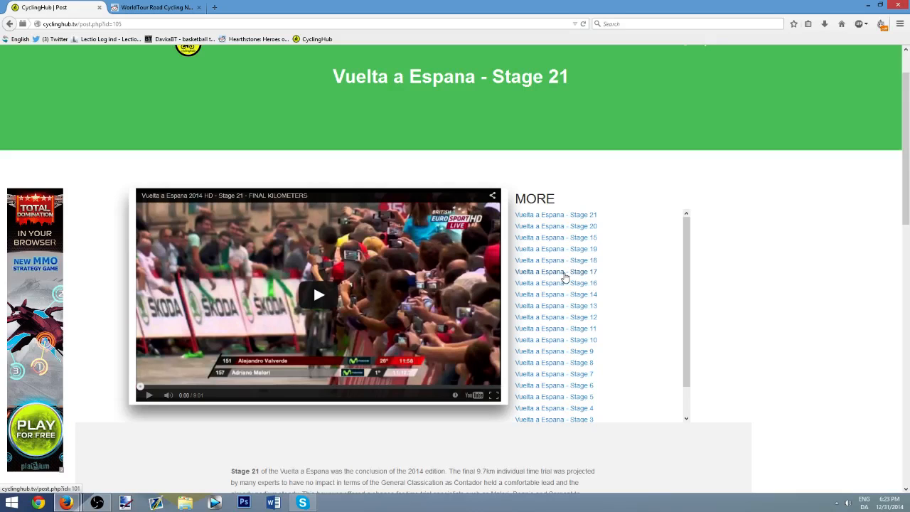
pyautogui.scroll(-3)
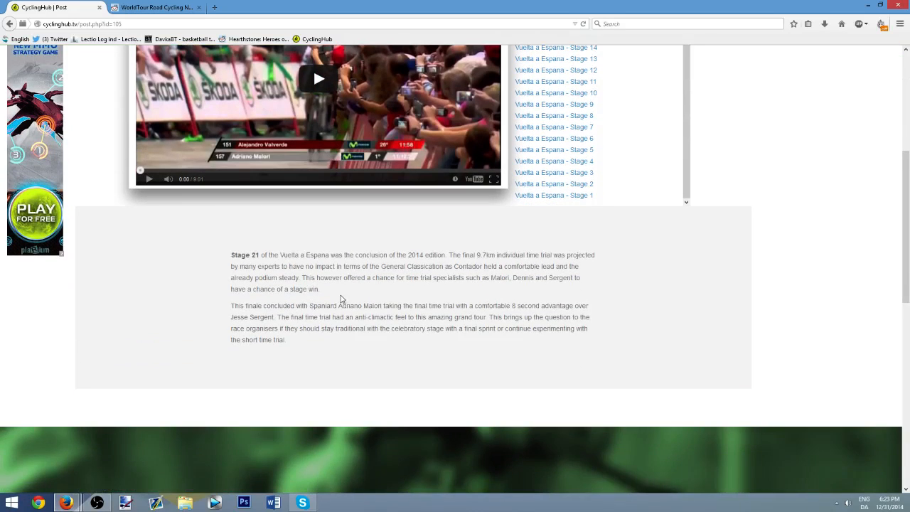
pyautogui.moveTo(349, 294)
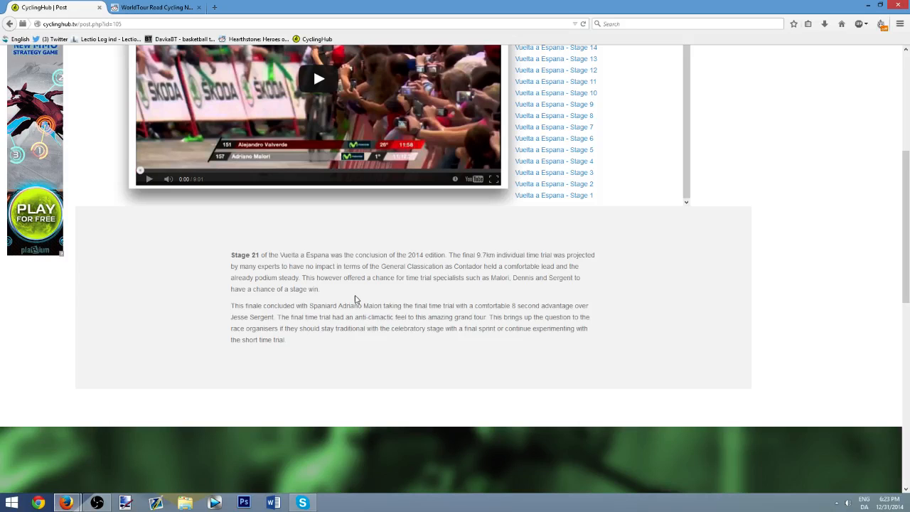
pyautogui.moveTo(350, 293)
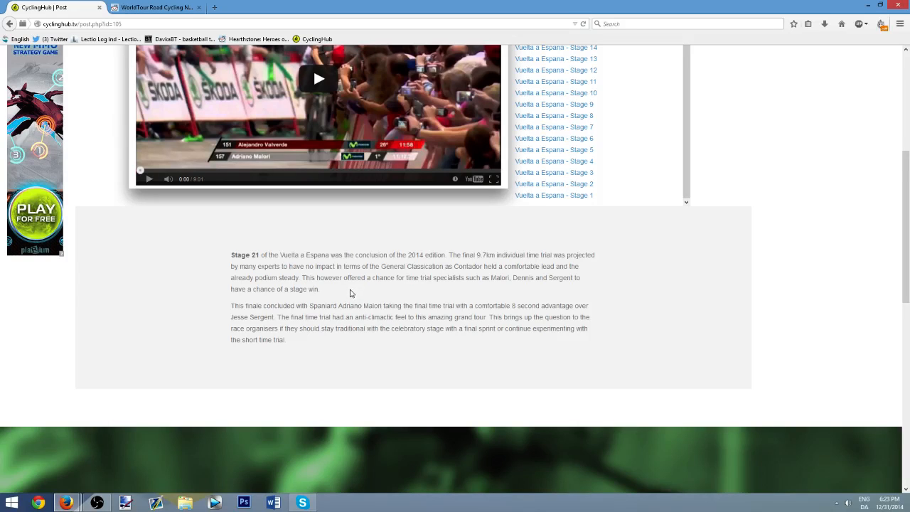
pyautogui.scroll(-3)
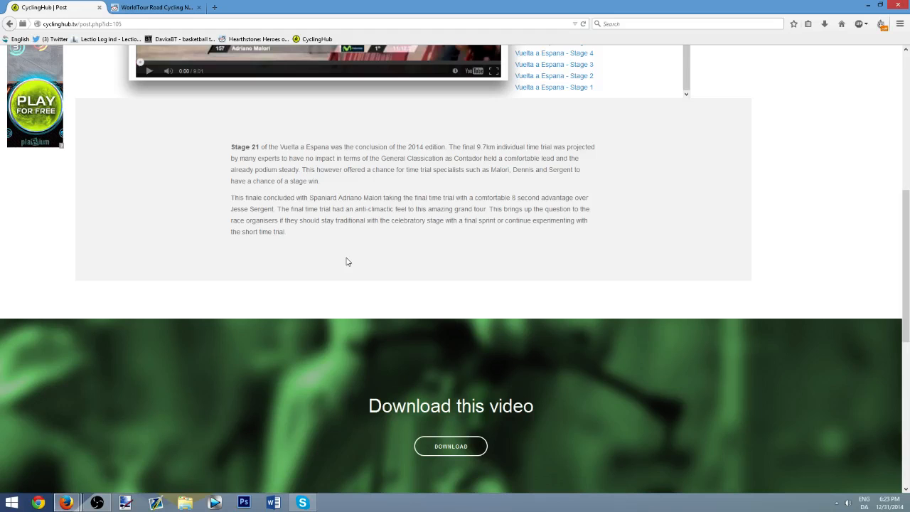
pyautogui.moveTo(344, 262)
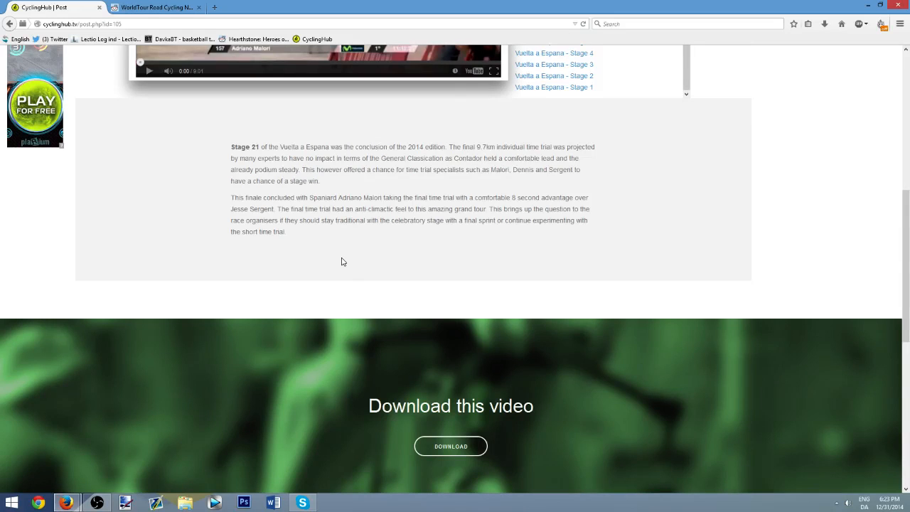
pyautogui.scroll(-3)
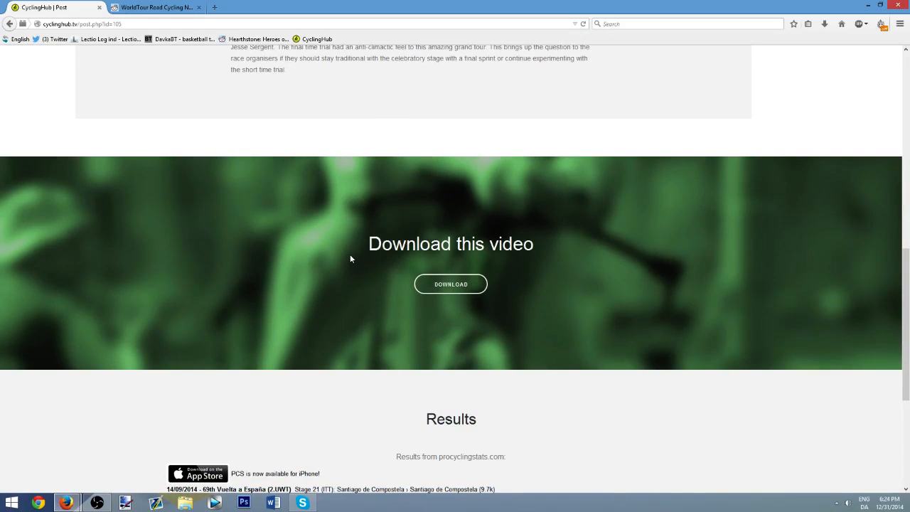
pyautogui.moveTo(451, 283)
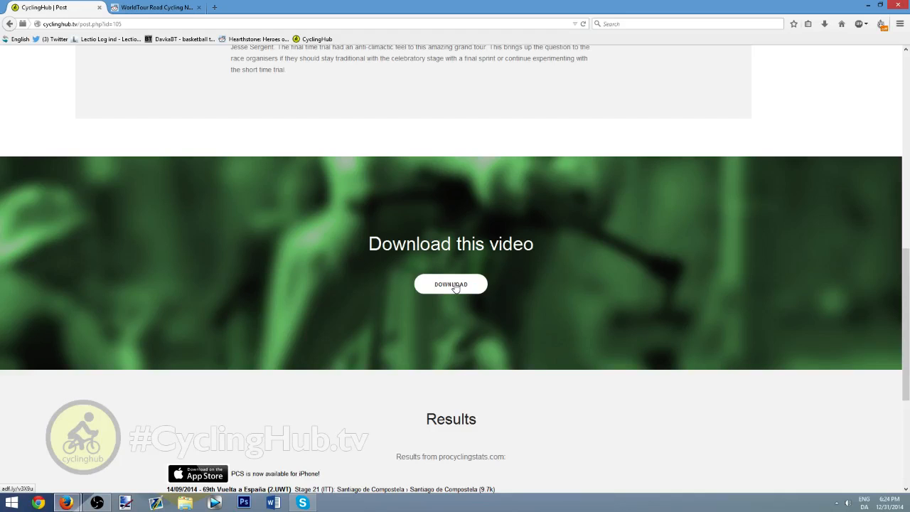
pyautogui.moveTo(525, 282)
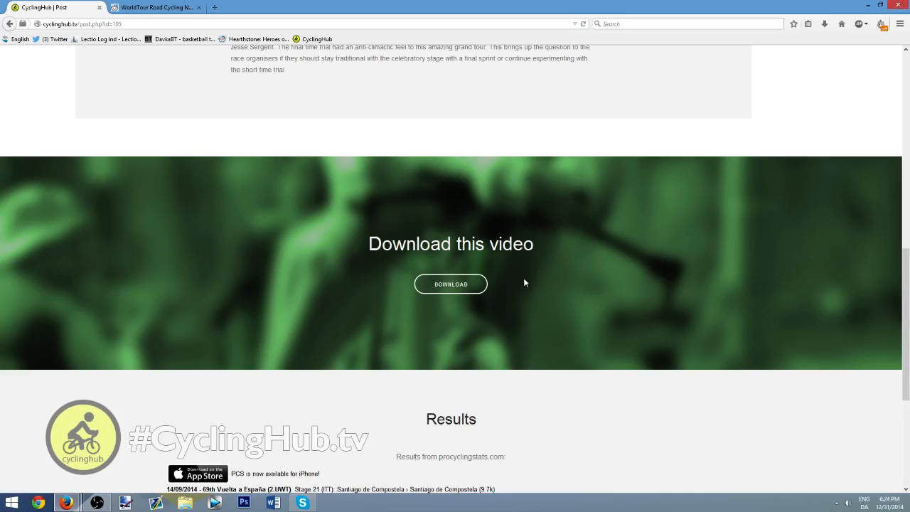
pyautogui.scroll(-3)
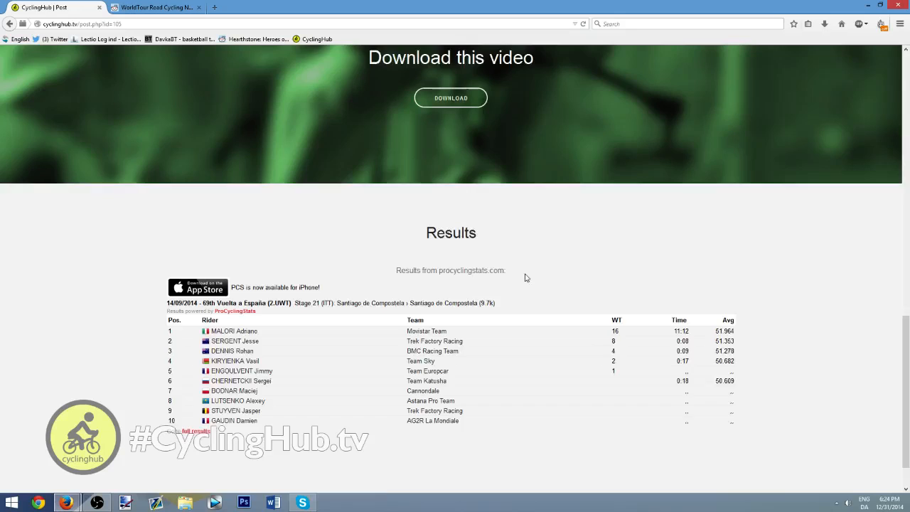
pyautogui.scroll(-3)
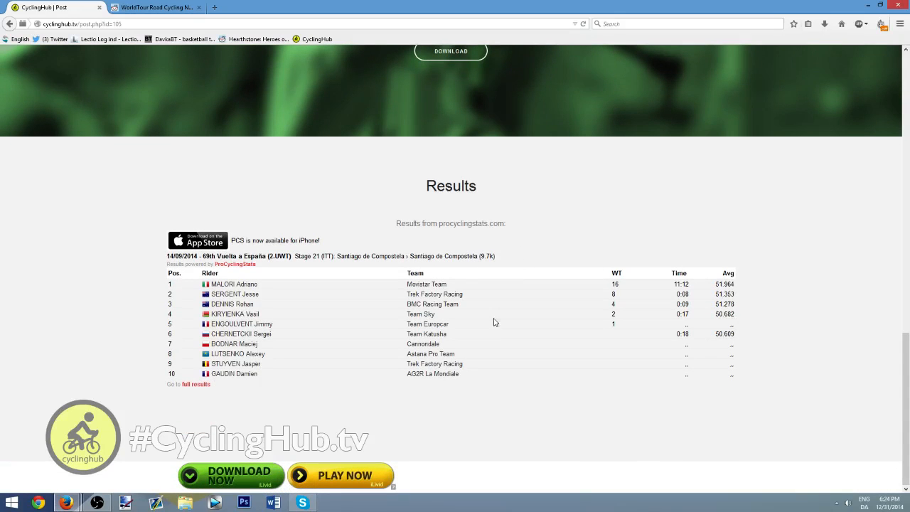
pyautogui.moveTo(492, 349)
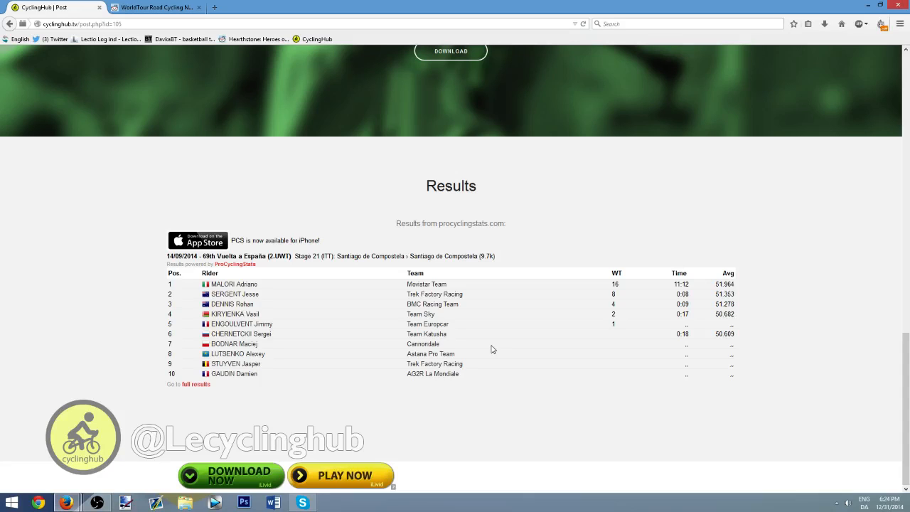
pyautogui.scroll(3)
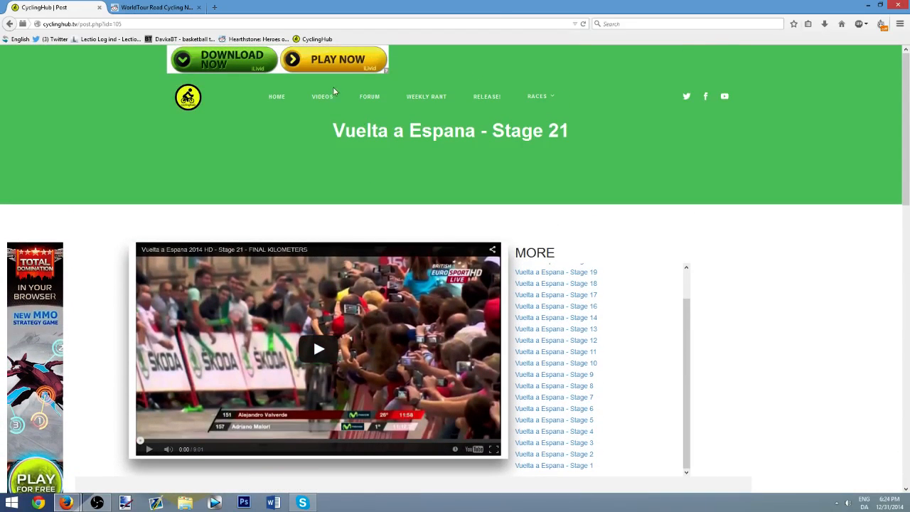
# - Go to the Videos page from the top navigation and browse the grid of 135 videos
pyautogui.click(322, 96)
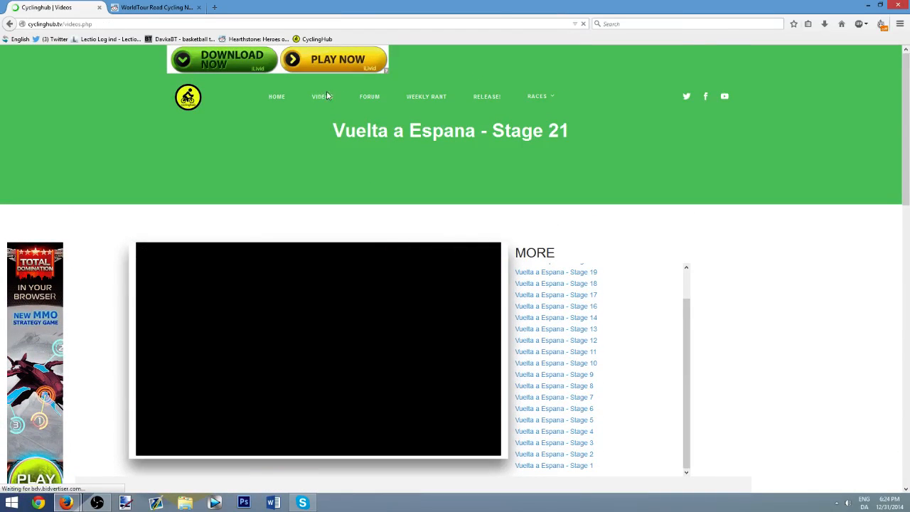
pyautogui.click(321, 96)
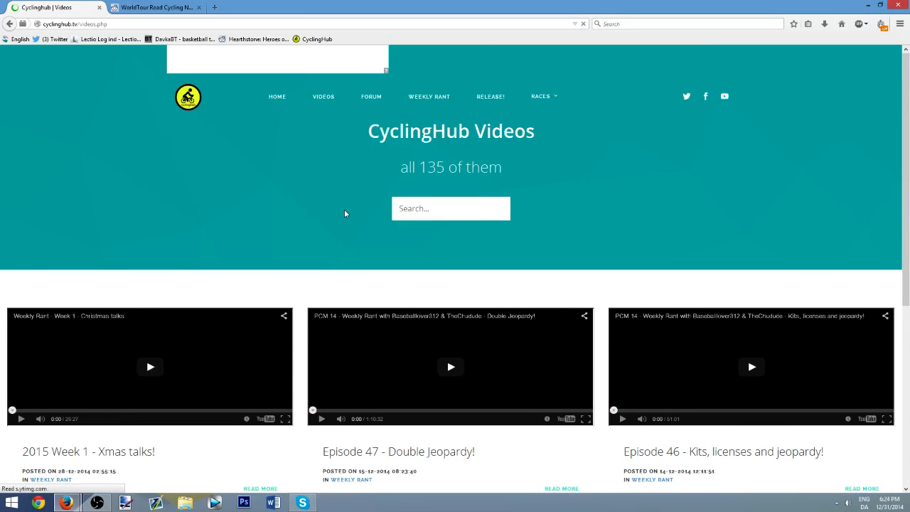
pyautogui.scroll(-3)
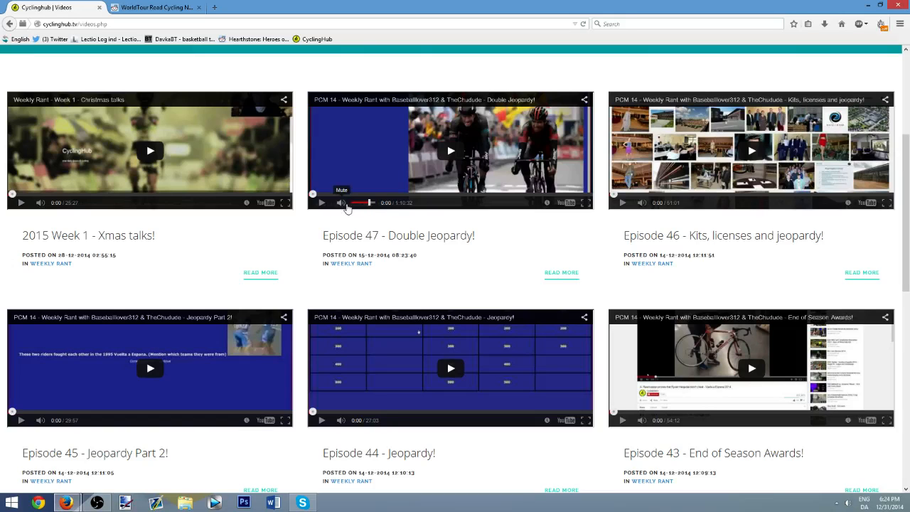
pyautogui.scroll(3)
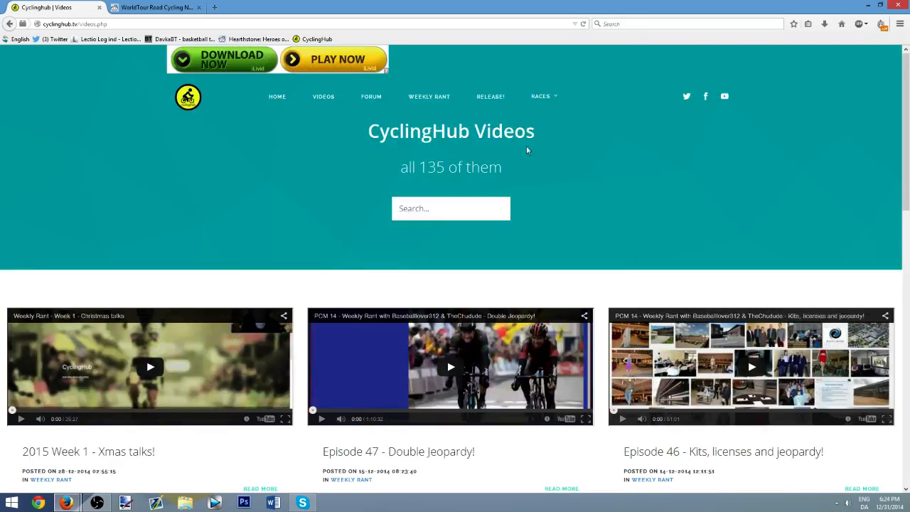
pyautogui.scroll(-3)
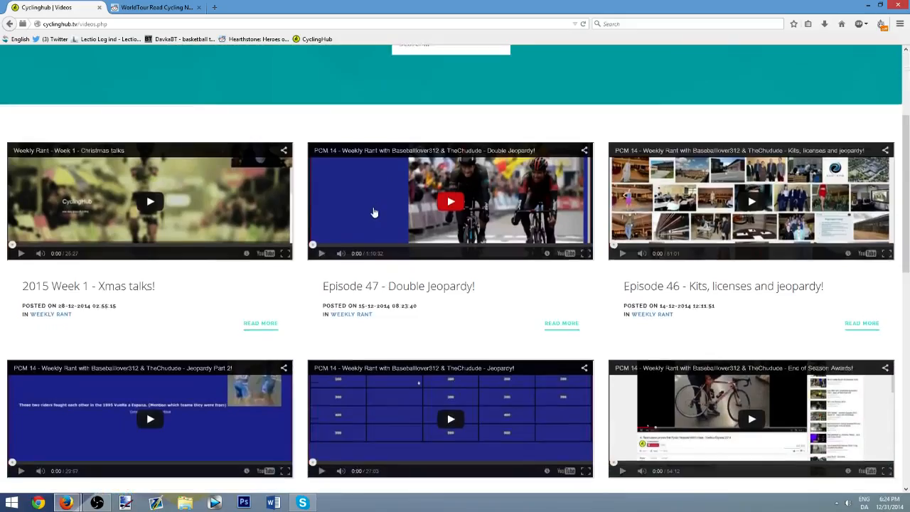
pyautogui.scroll(-3)
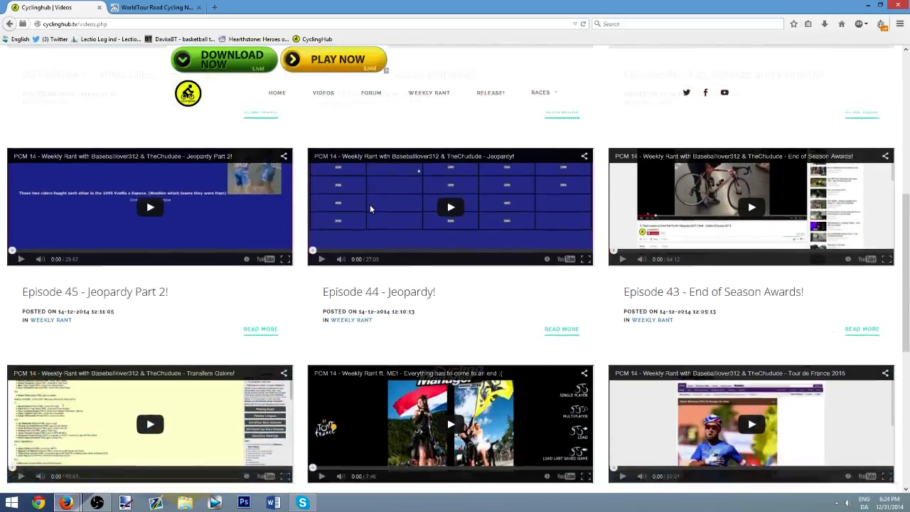
pyautogui.scroll(-3)
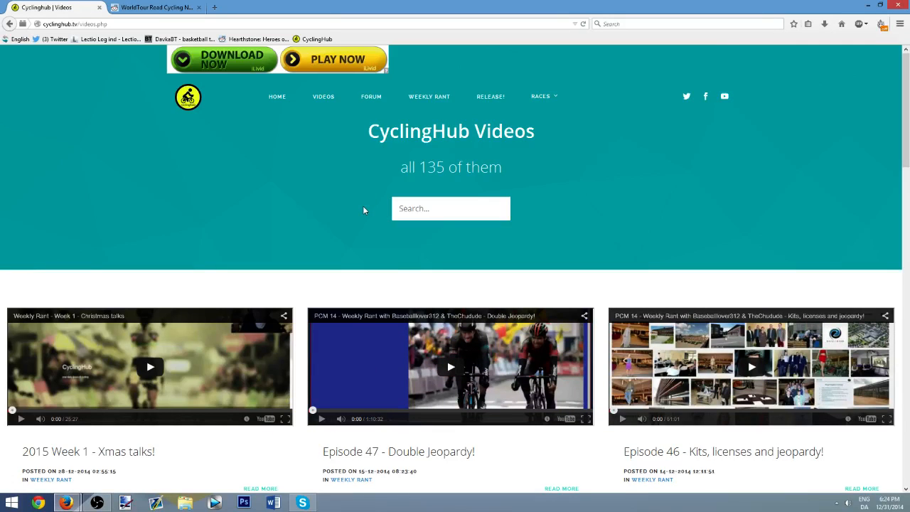
pyautogui.scroll(-3)
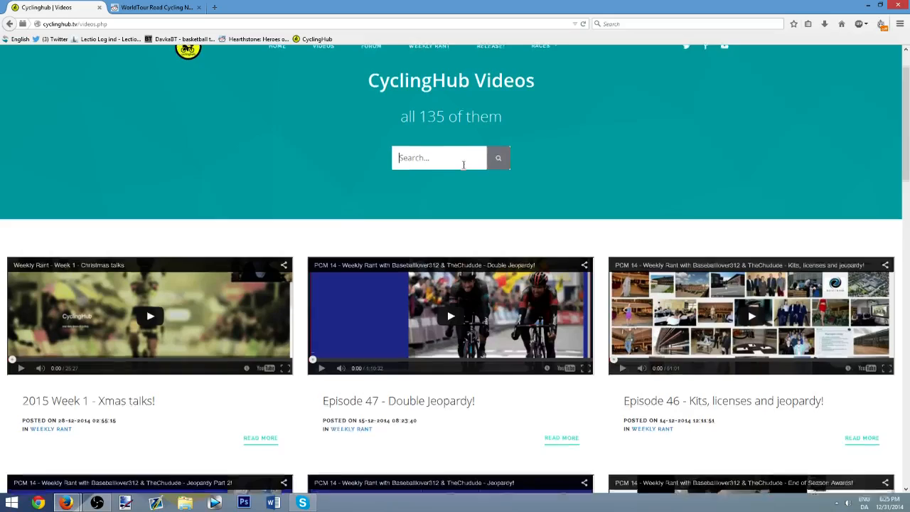
# - Search the site for 'Vuelta Stage 1', which returns 0 results
pyautogui.scroll(3)
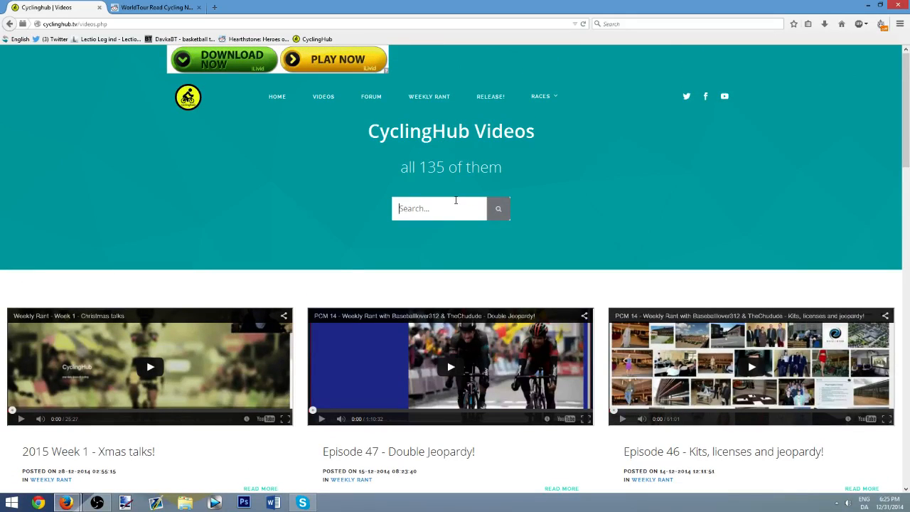
pyautogui.write('Vuelta Stage')
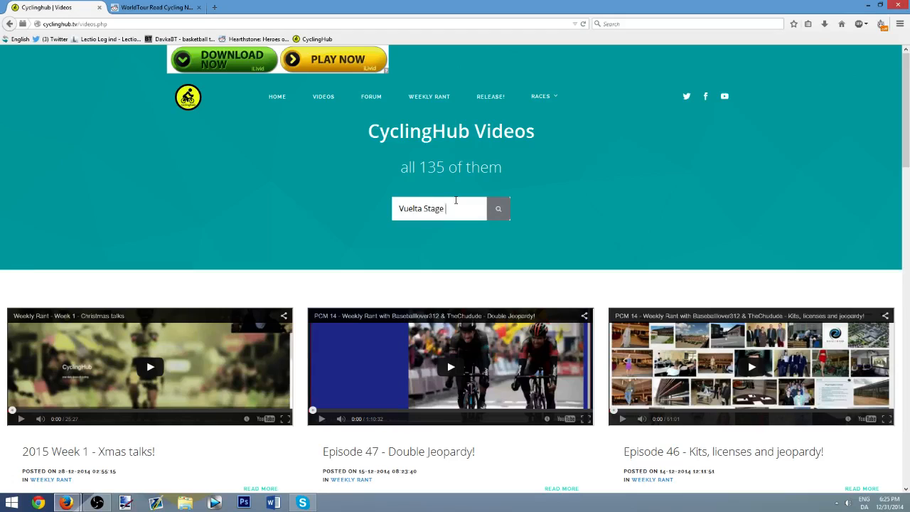
pyautogui.write('1')
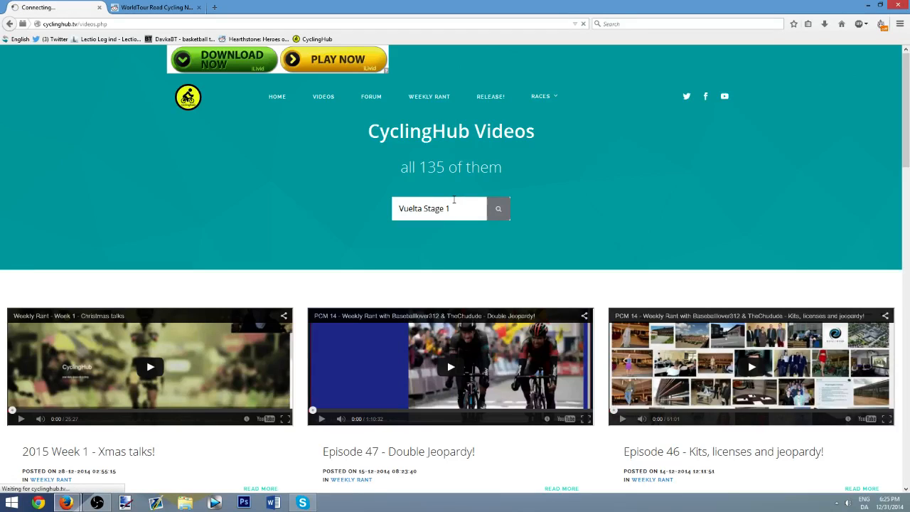
pyautogui.click(498, 208)
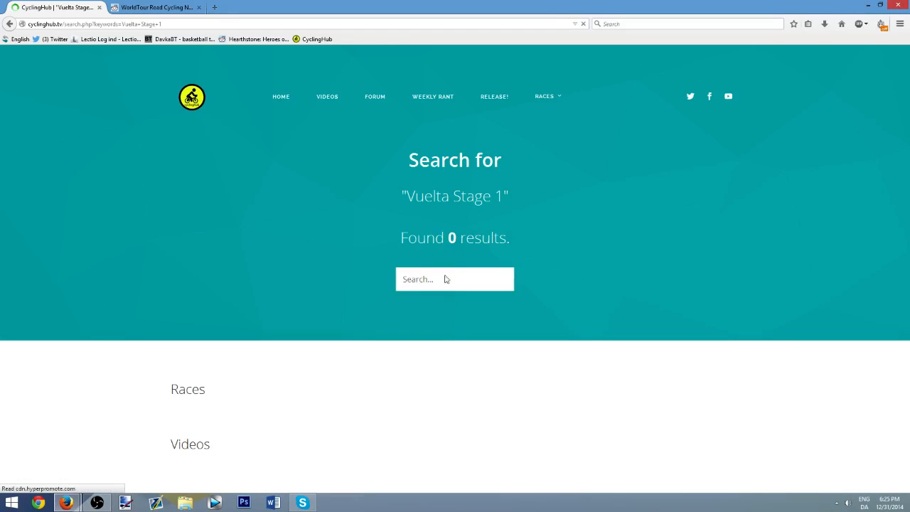
# - Search for 'Vuelta' instead, returning 32 results including Vuelta a Burgos 2014
pyautogui.write('Vuelta')
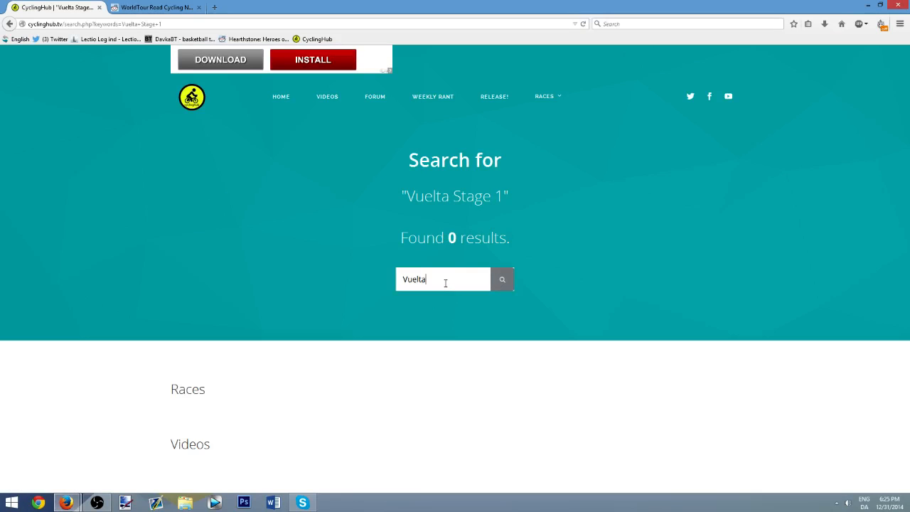
pyautogui.click(502, 279)
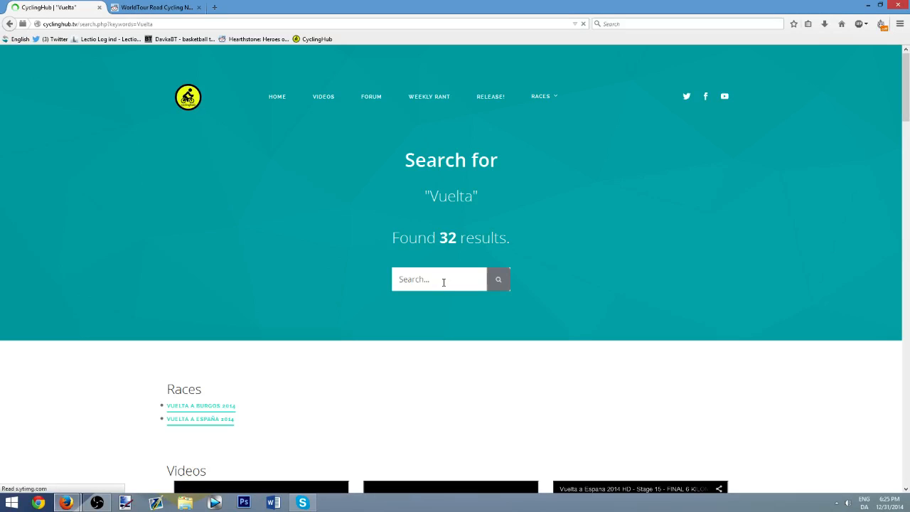
pyautogui.moveTo(451, 294)
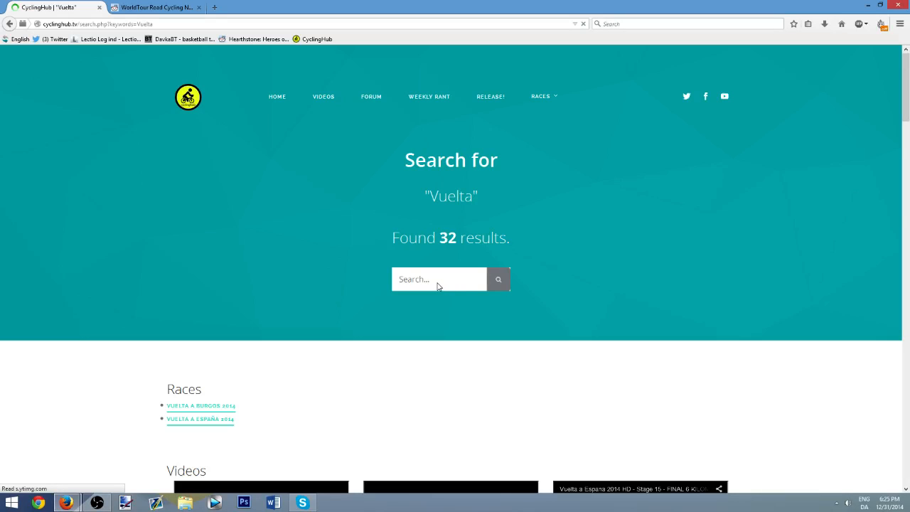
pyautogui.scroll(-3)
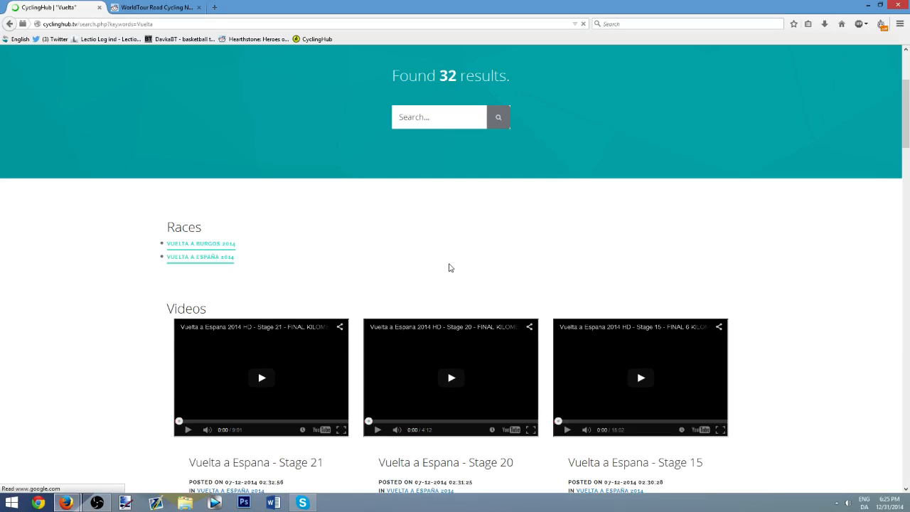
pyautogui.moveTo(437, 222)
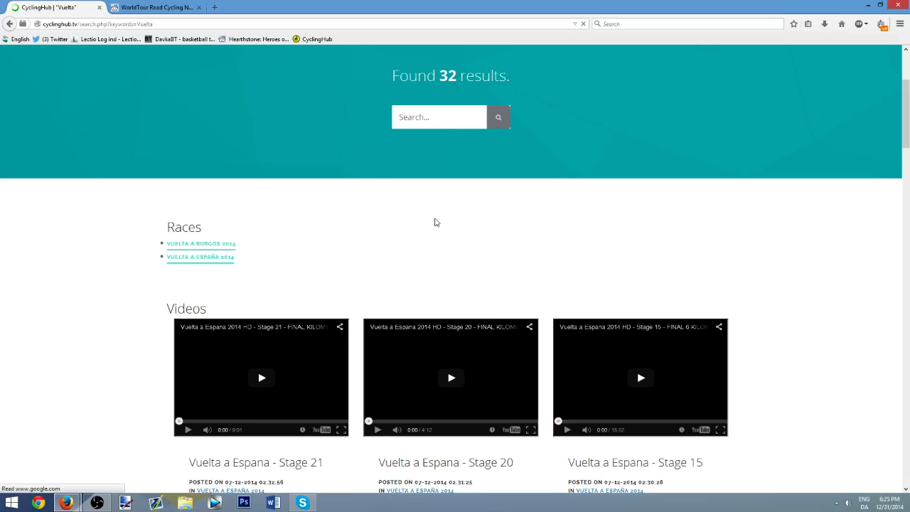
pyautogui.scroll(-3)
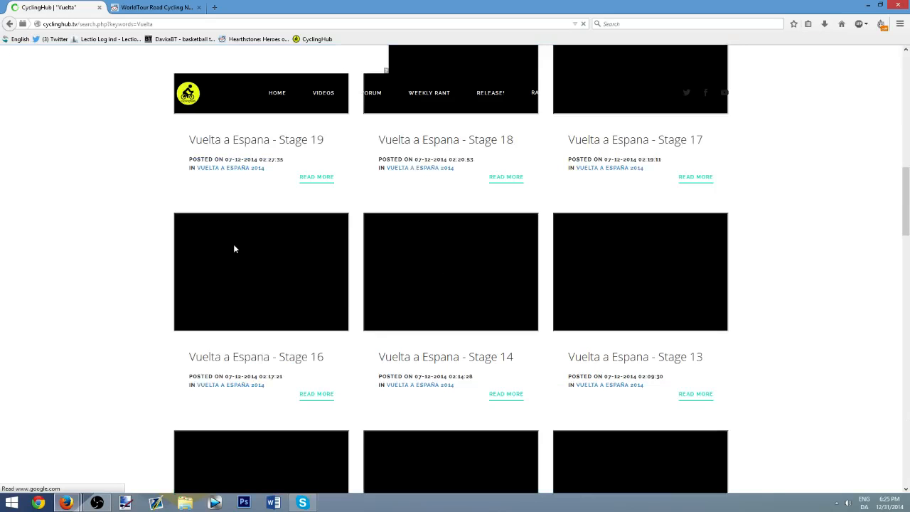
pyautogui.moveTo(240, 251)
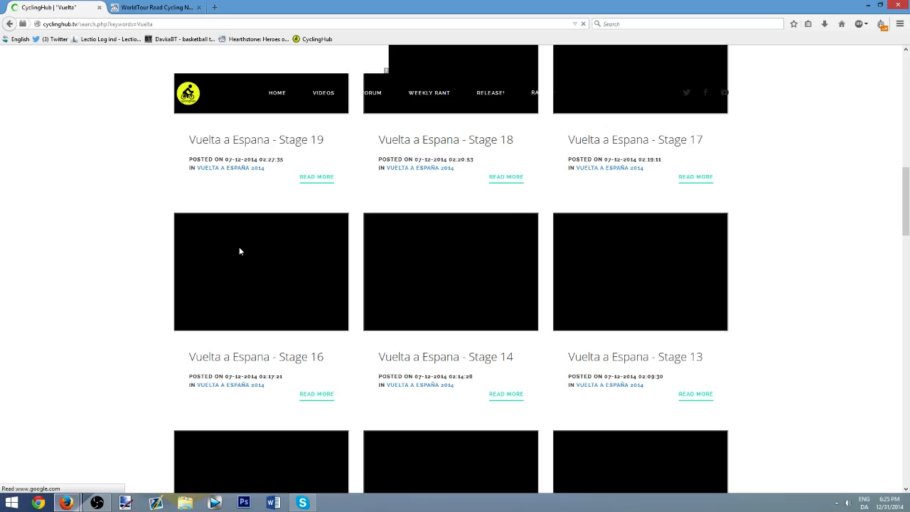
pyautogui.scroll(3)
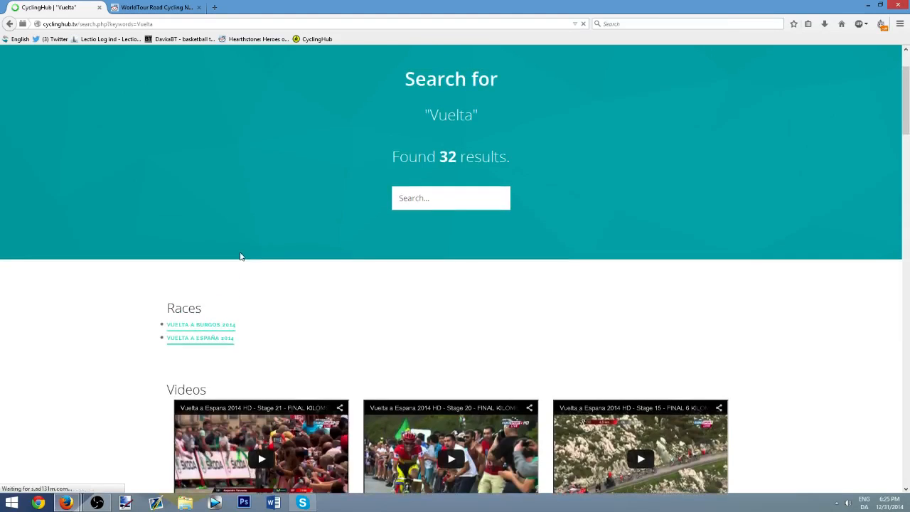
pyautogui.scroll(3)
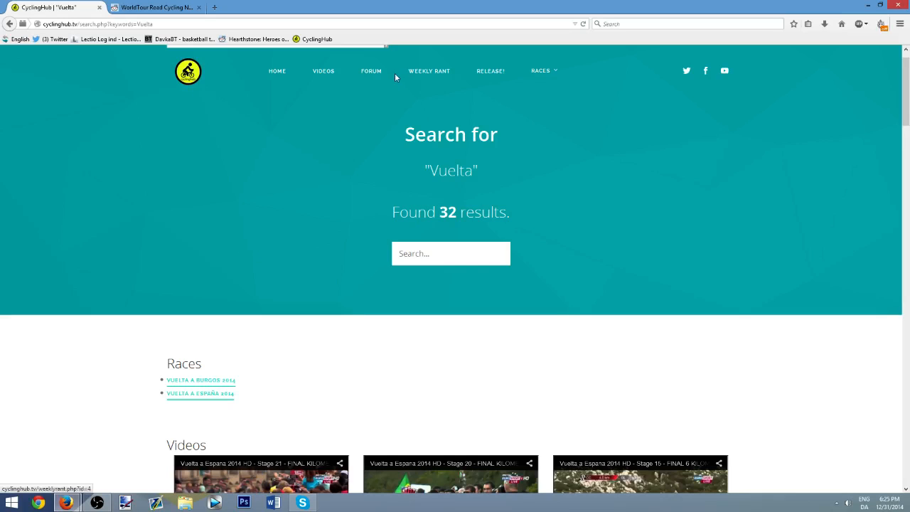
# - Go to the Forum page and select the Santos Tour Down Under 2015 thread
pyautogui.click(371, 71)
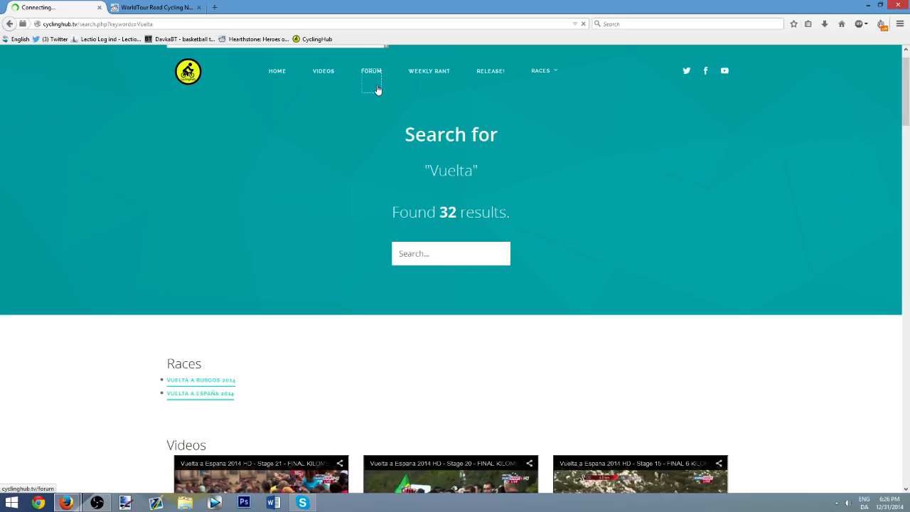
pyautogui.click(371, 71)
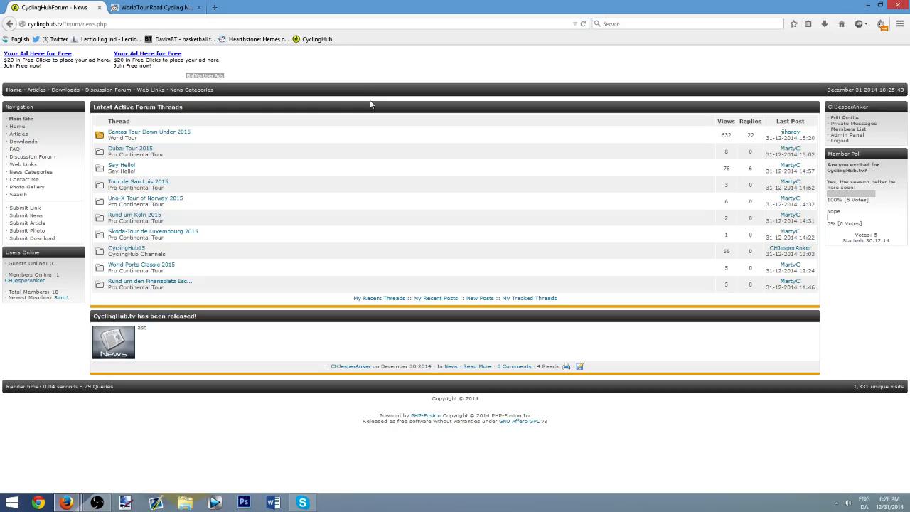
pyautogui.moveTo(362, 128)
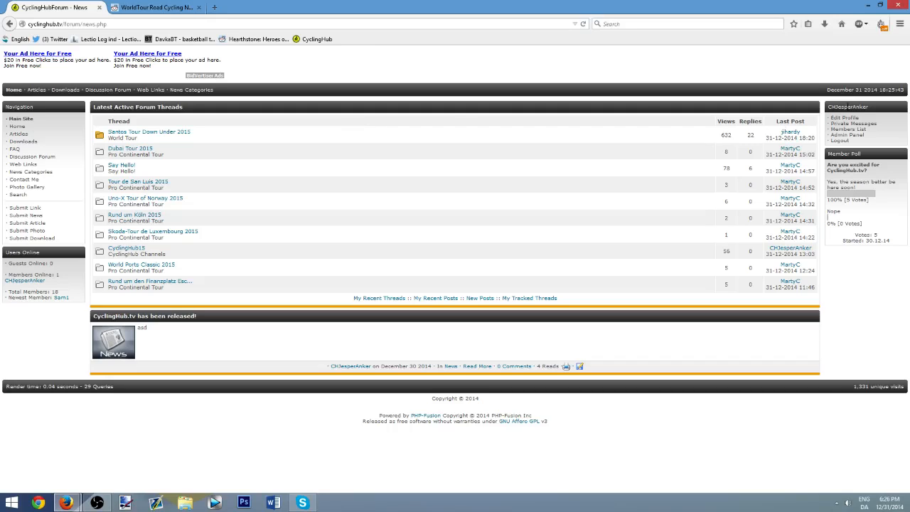
pyautogui.moveTo(840, 141)
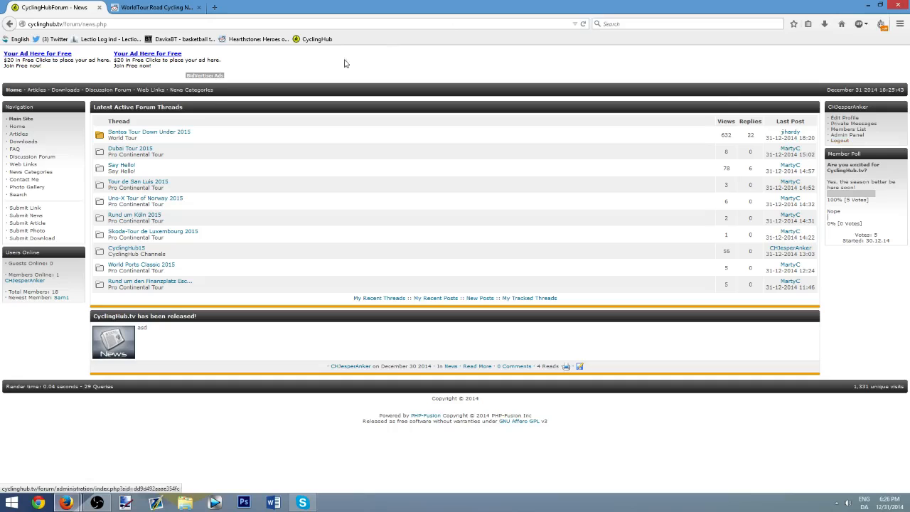
pyautogui.click(148, 132)
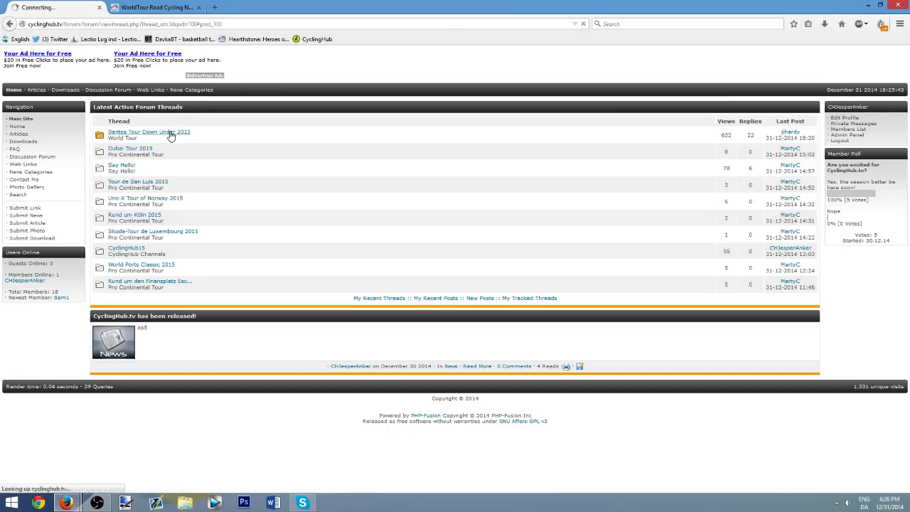
# - Open the Santos Tour Down Under 2015 thread and jump to its page 1
pyautogui.click(149, 132)
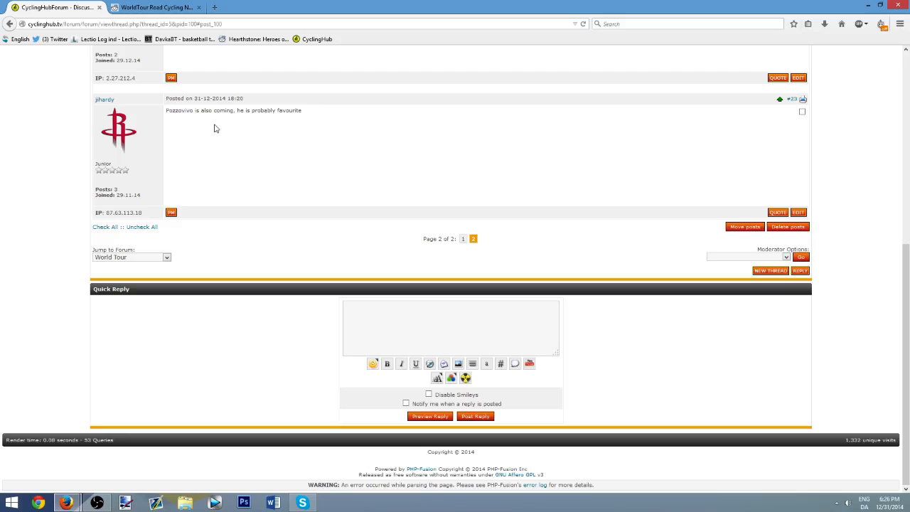
pyautogui.scroll(3)
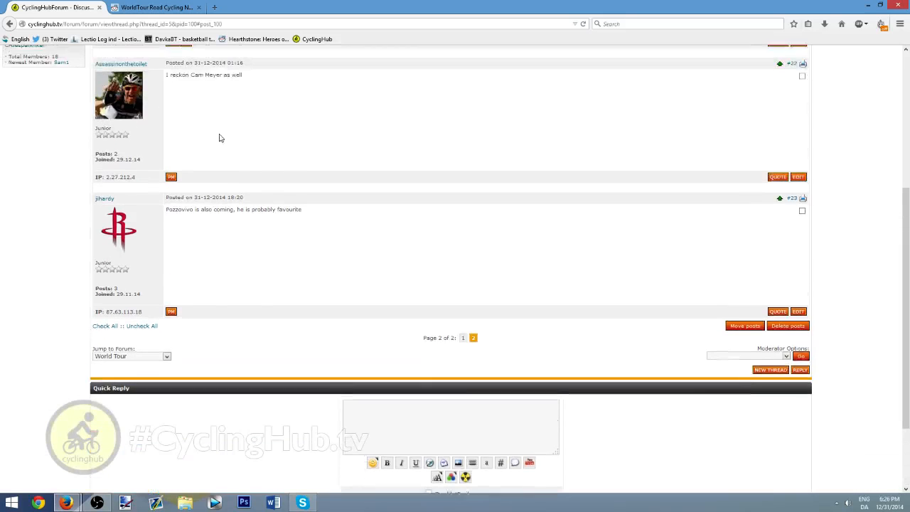
pyautogui.scroll(3)
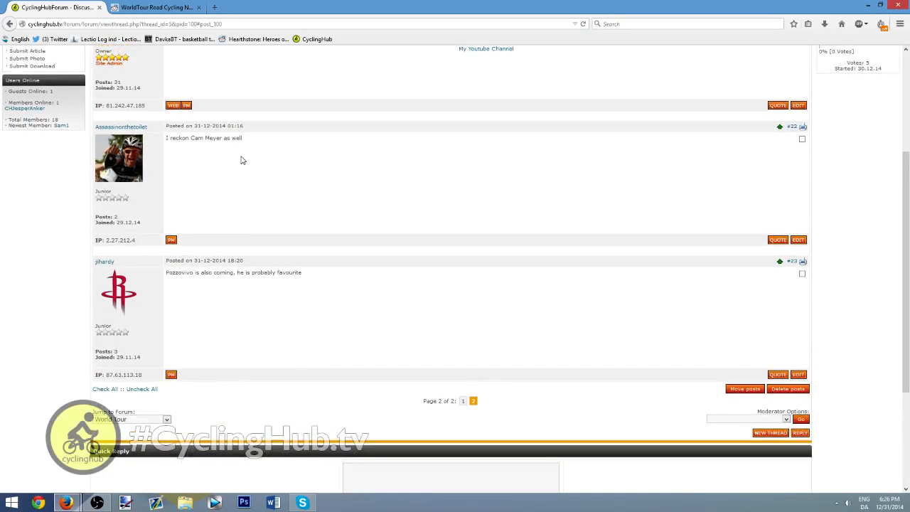
pyautogui.scroll(3)
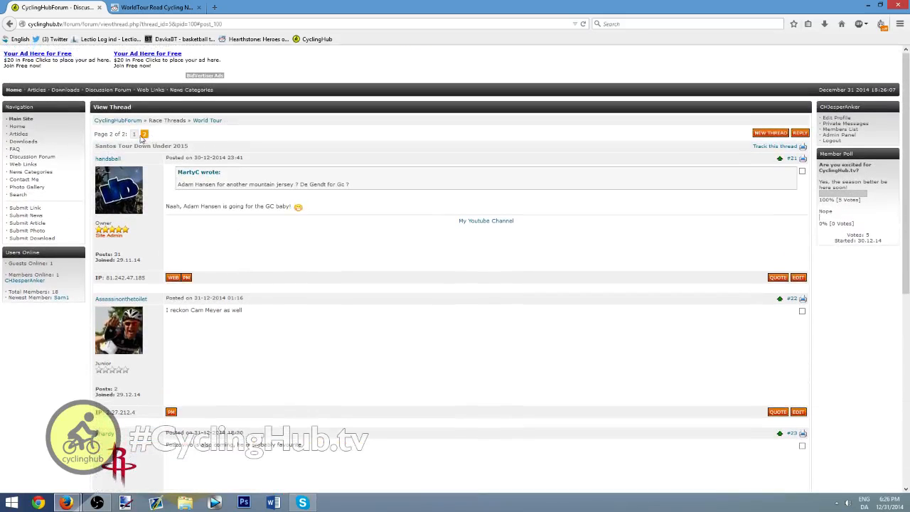
pyautogui.click(134, 134)
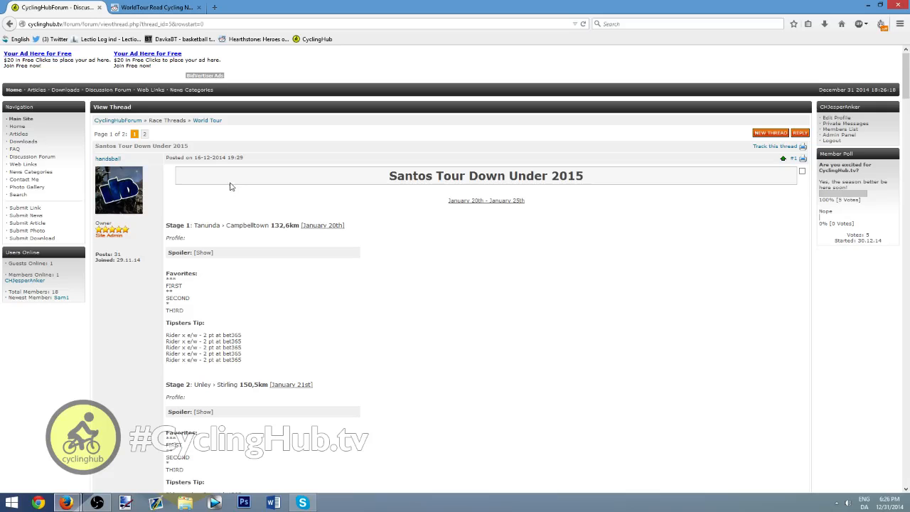
# - Reveal the Stage 1 route profile spoiler and read through the opening post
pyautogui.click(202, 252)
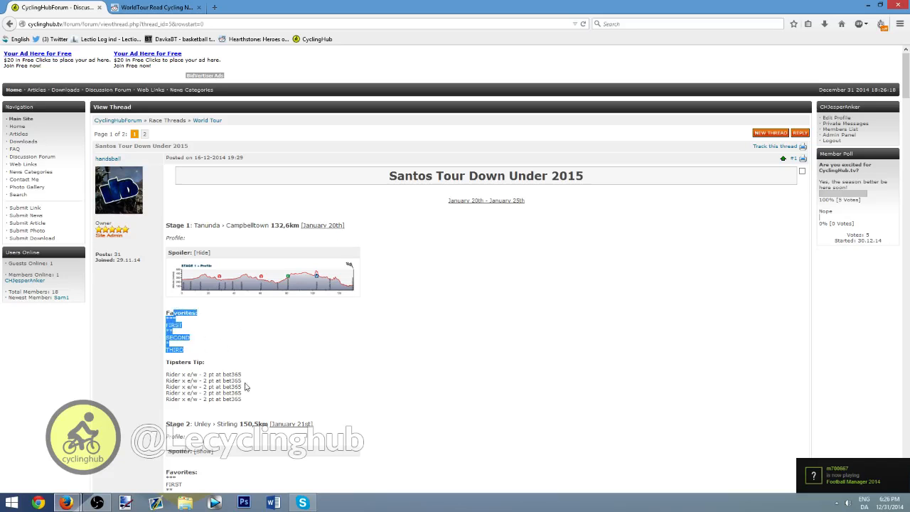
pyautogui.scroll(3)
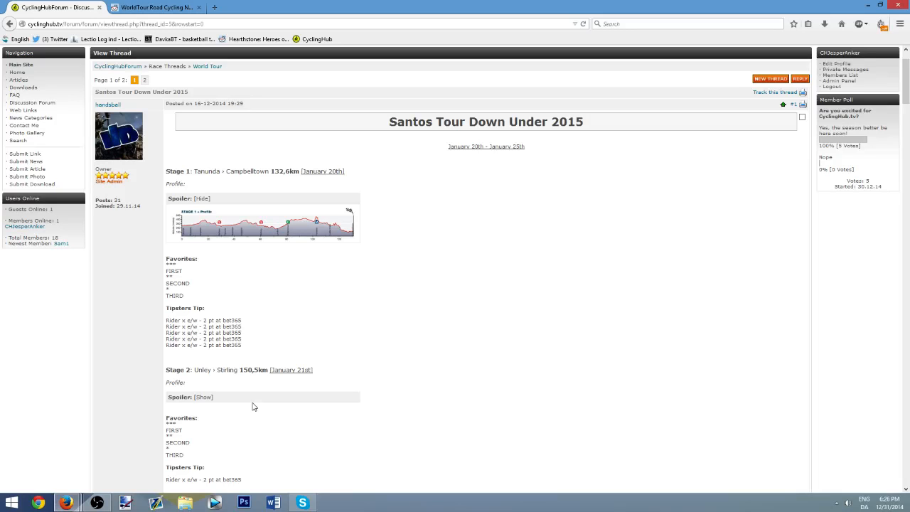
pyautogui.scroll(-3)
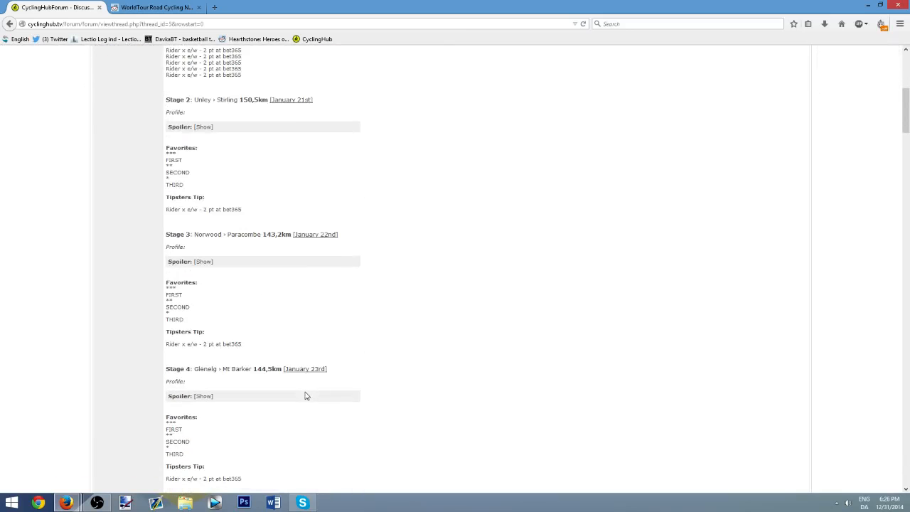
pyautogui.scroll(-3)
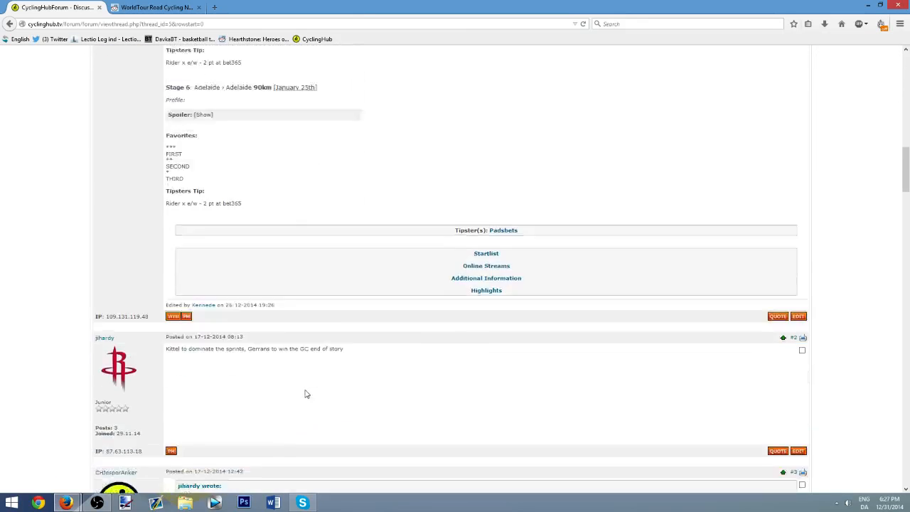
pyautogui.scroll(-3)
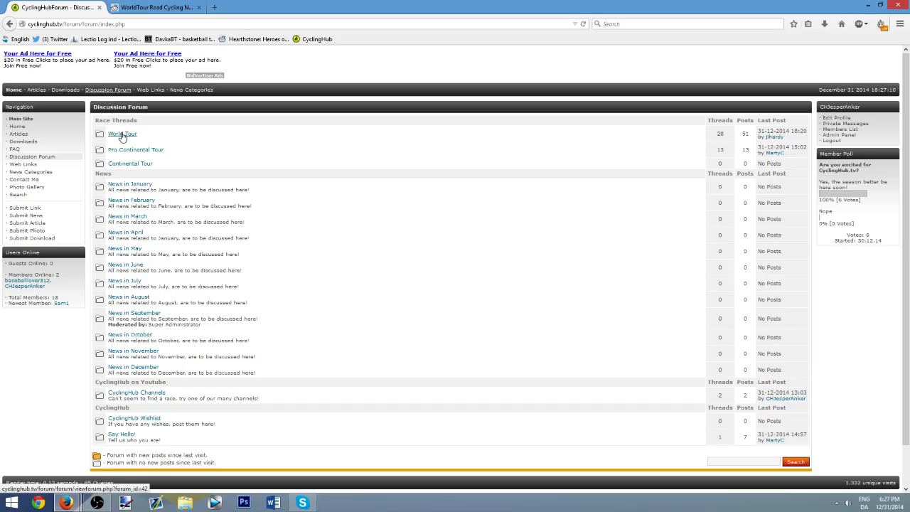
# - Browse the Pro Continental Tour board, then go back to the CyclingHub.tv home page
pyautogui.click(122, 133)
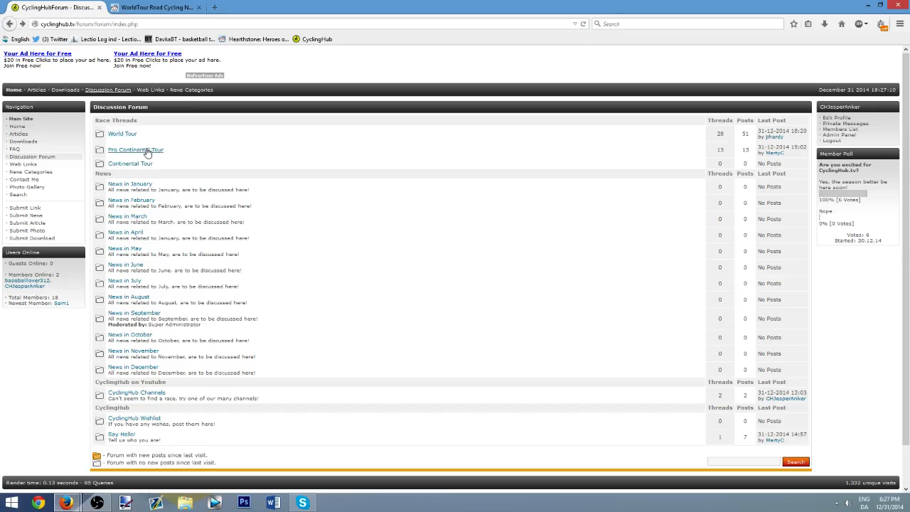
pyautogui.click(135, 149)
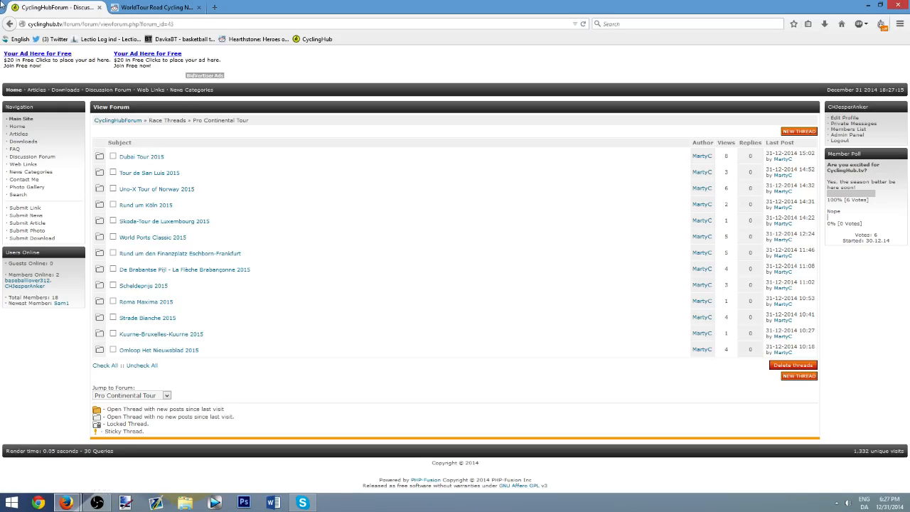
pyautogui.click(10, 23)
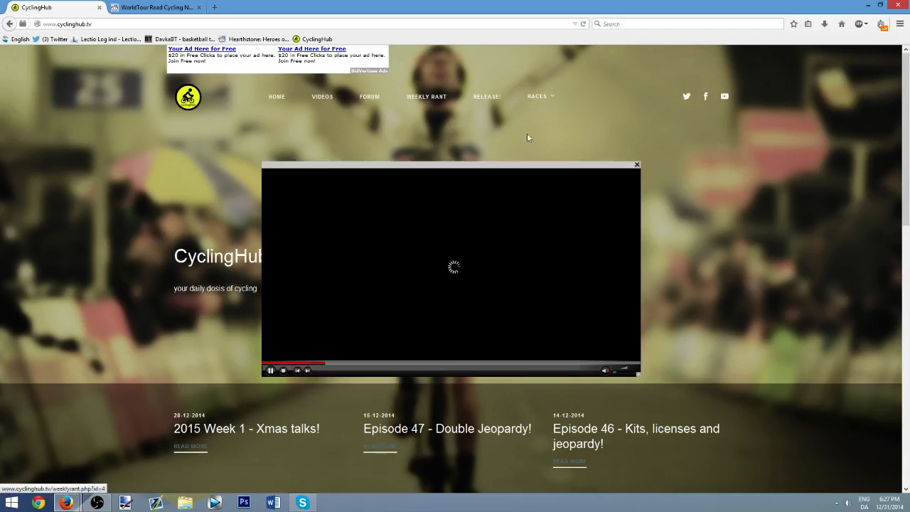
# - Close the Weekly Rant video popup and open the 2015 Week 1 - Xmas talks! post
pyautogui.click(636, 165)
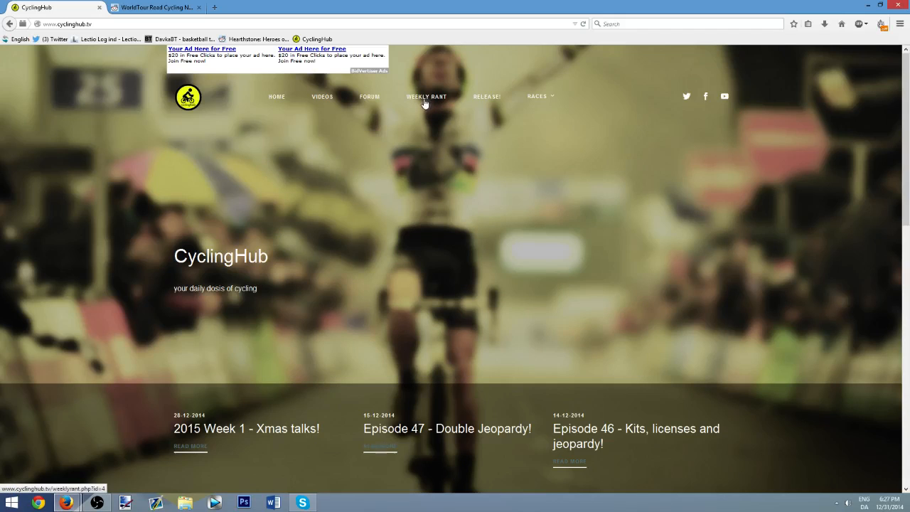
pyautogui.moveTo(298, 420)
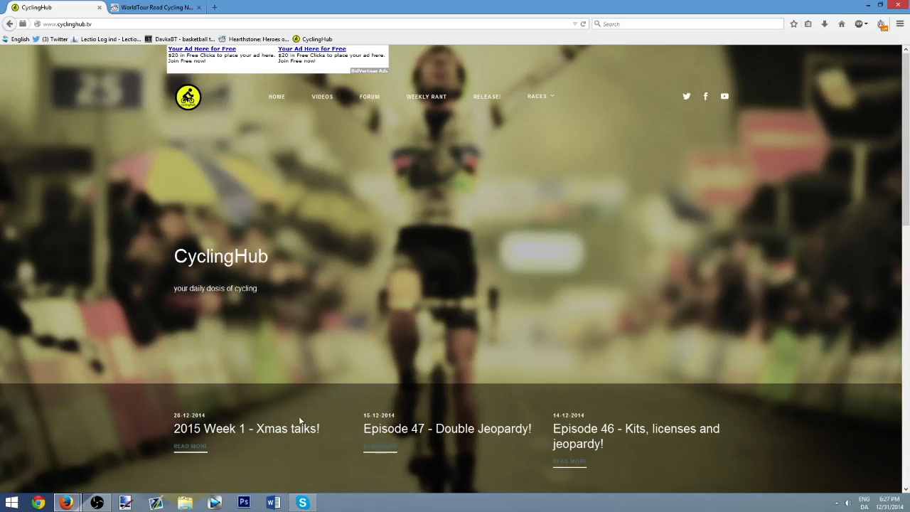
pyautogui.moveTo(340, 380)
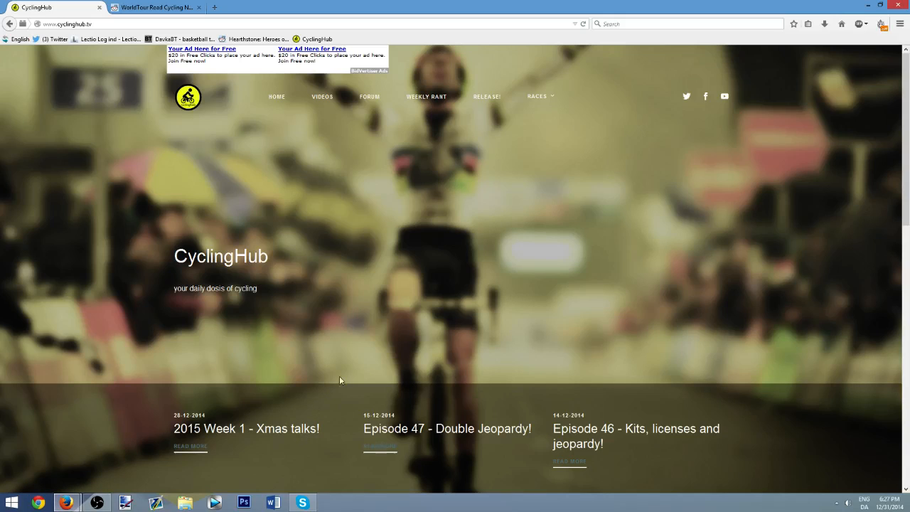
pyautogui.moveTo(337, 384)
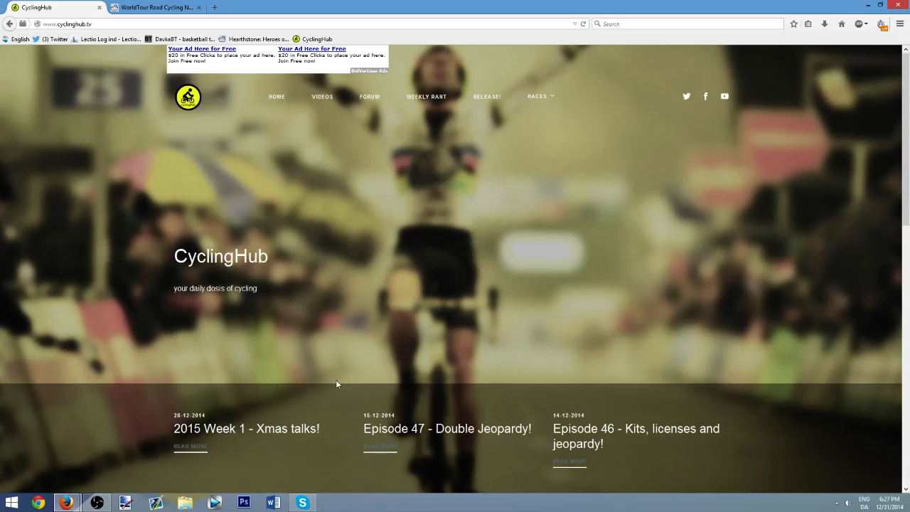
pyautogui.moveTo(357, 347)
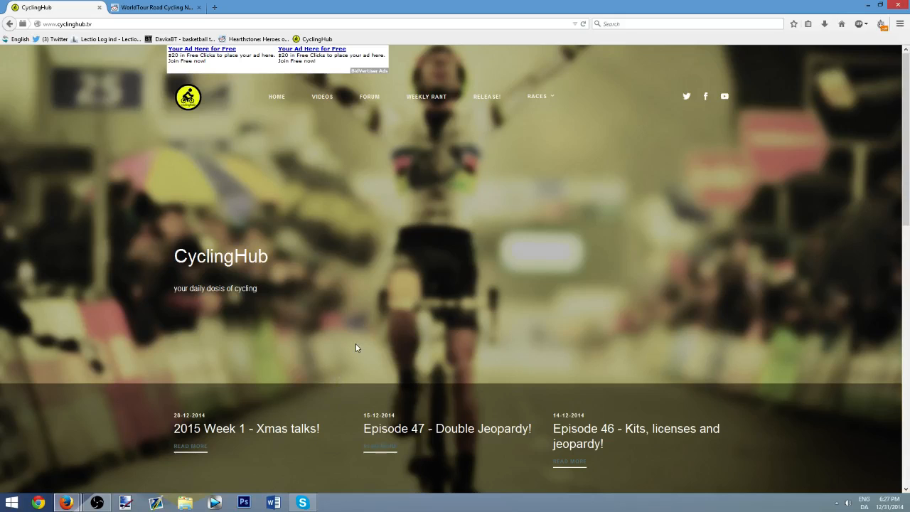
pyautogui.moveTo(371, 282)
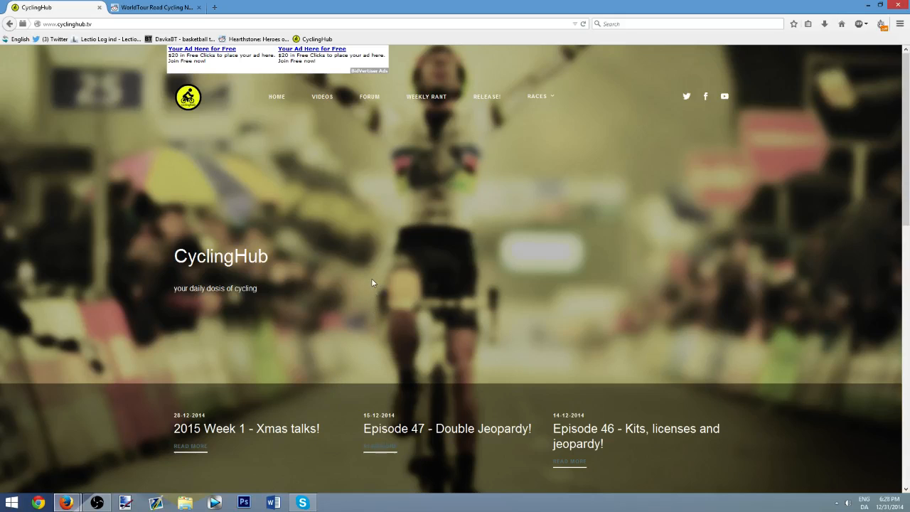
pyautogui.moveTo(367, 284)
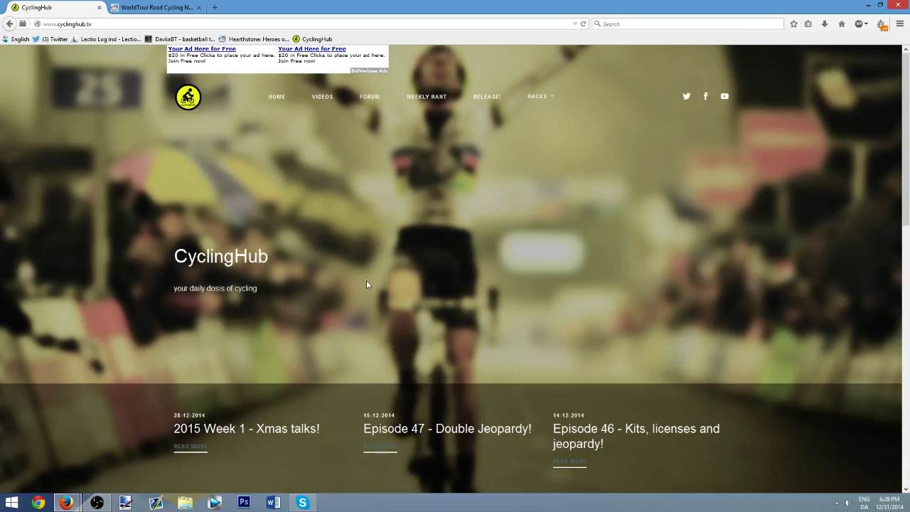
pyautogui.moveTo(447, 325)
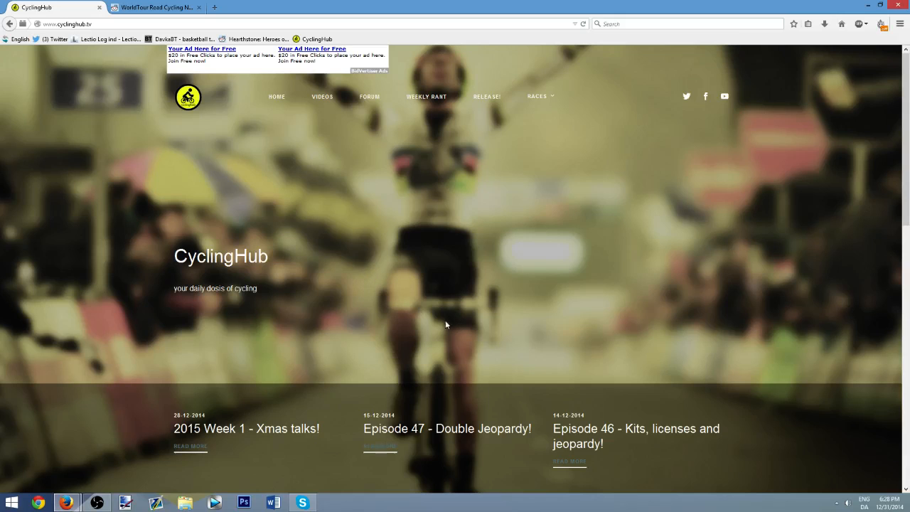
pyautogui.scroll(-3)
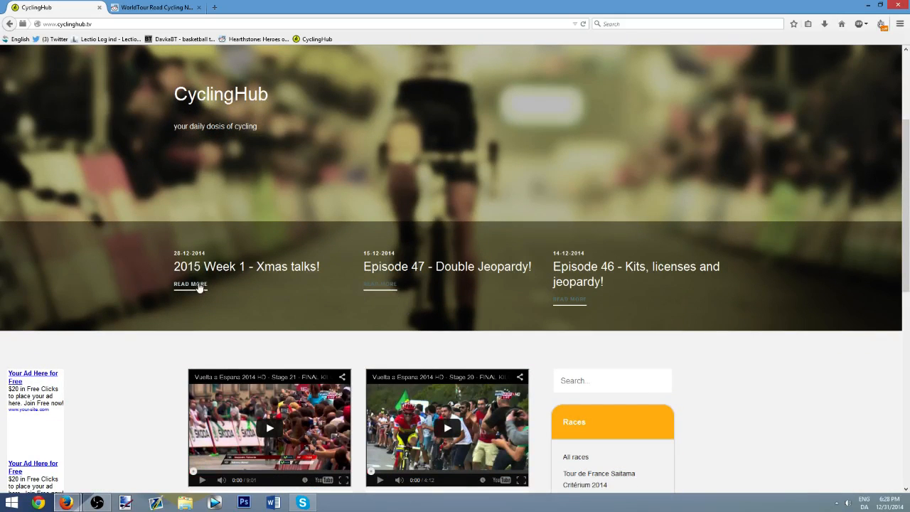
pyautogui.click(190, 283)
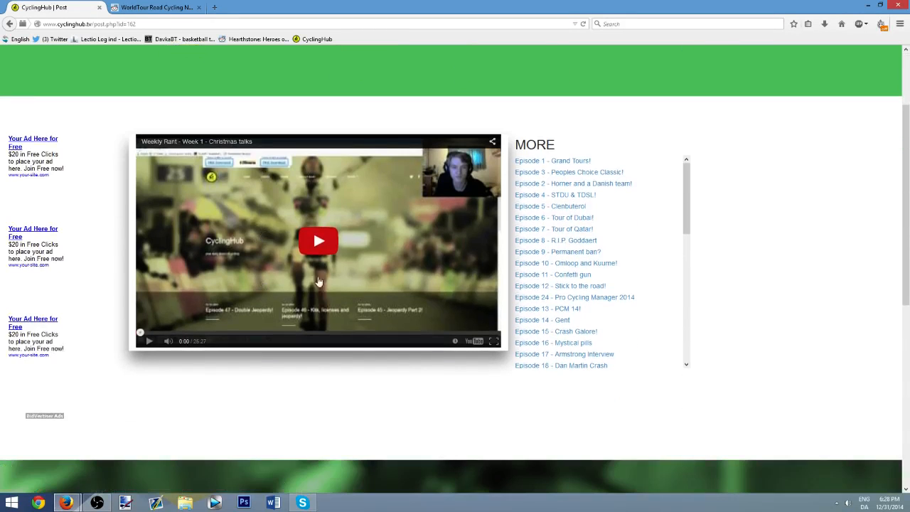
# - Browse the Xmas talks post and its earlier-episode list, then leave via the top navigation
pyautogui.scroll(-3)
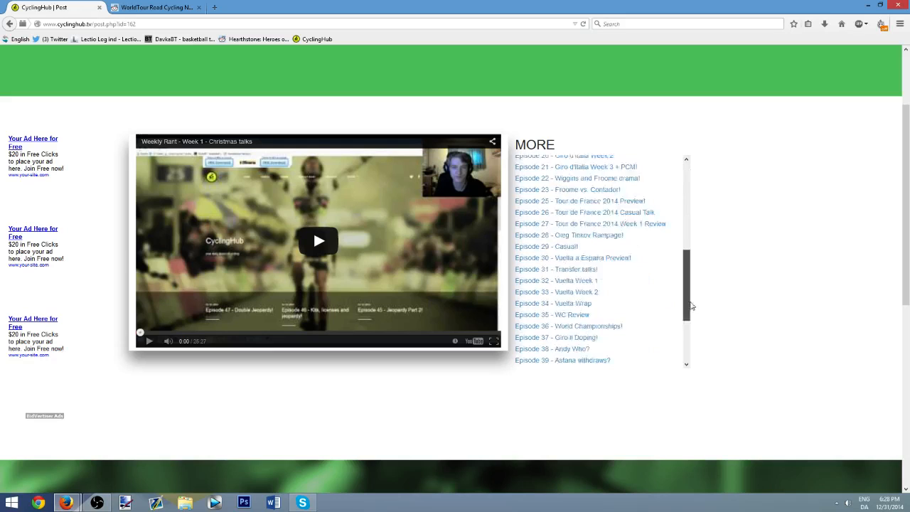
pyautogui.scroll(-3)
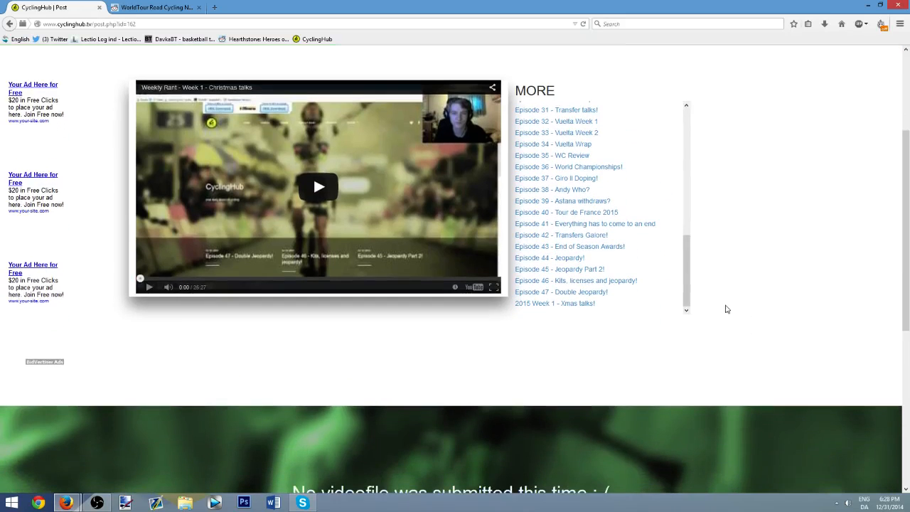
pyautogui.scroll(-3)
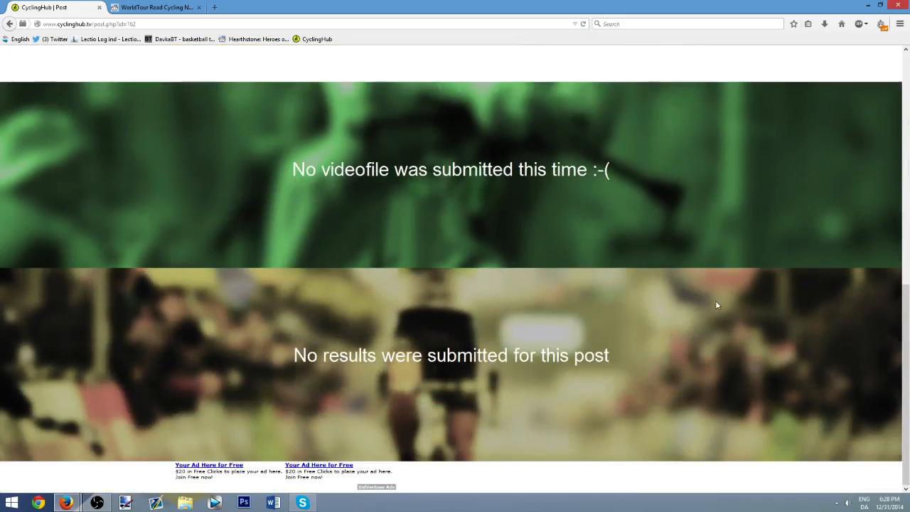
pyautogui.scroll(3)
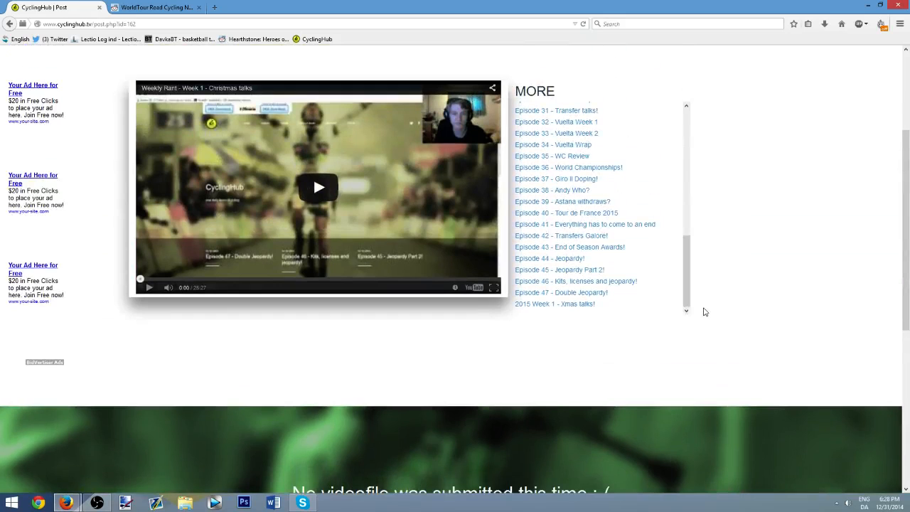
pyautogui.scroll(-3)
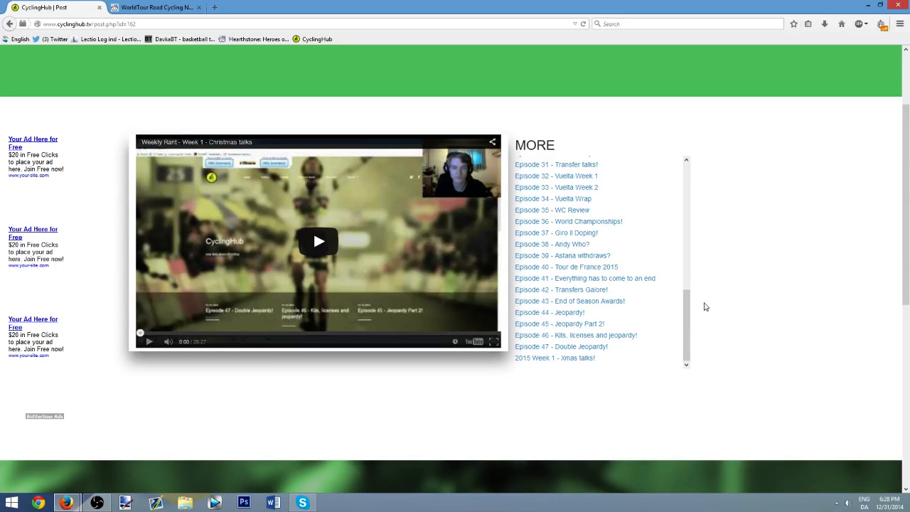
pyautogui.moveTo(687, 290)
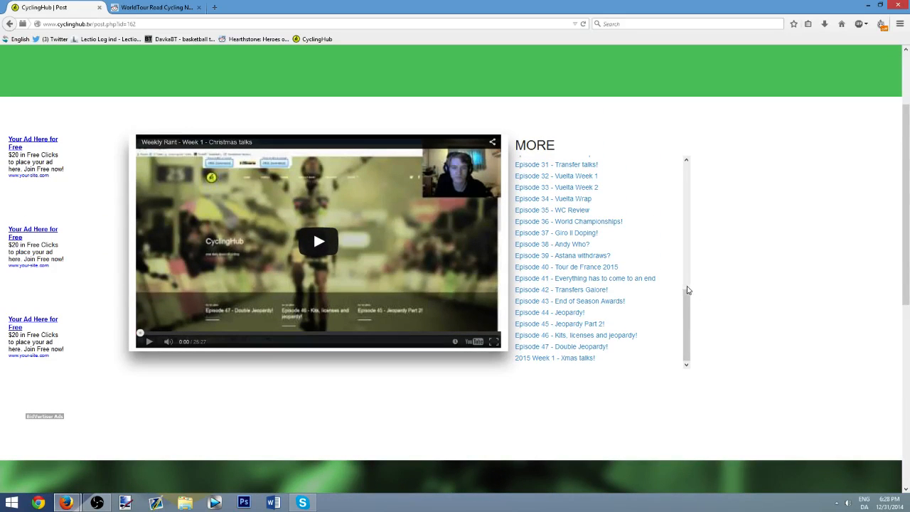
pyautogui.scroll(3)
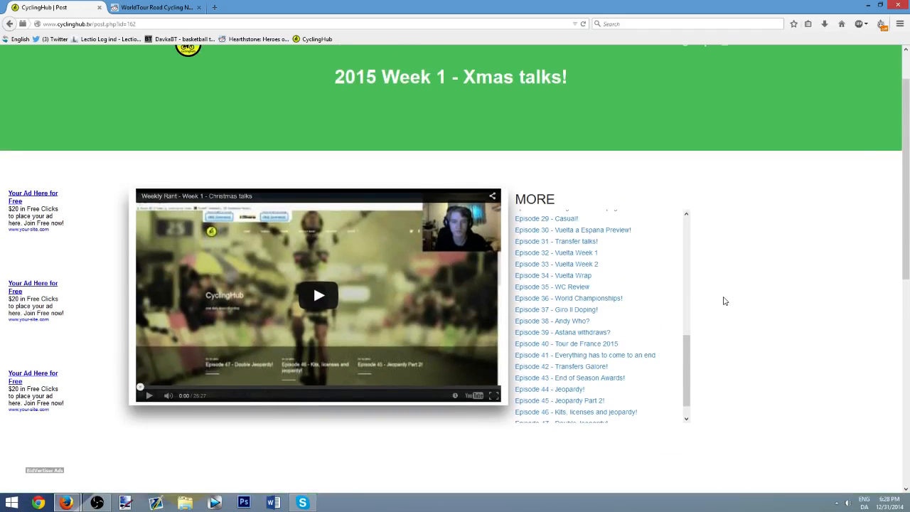
pyautogui.scroll(3)
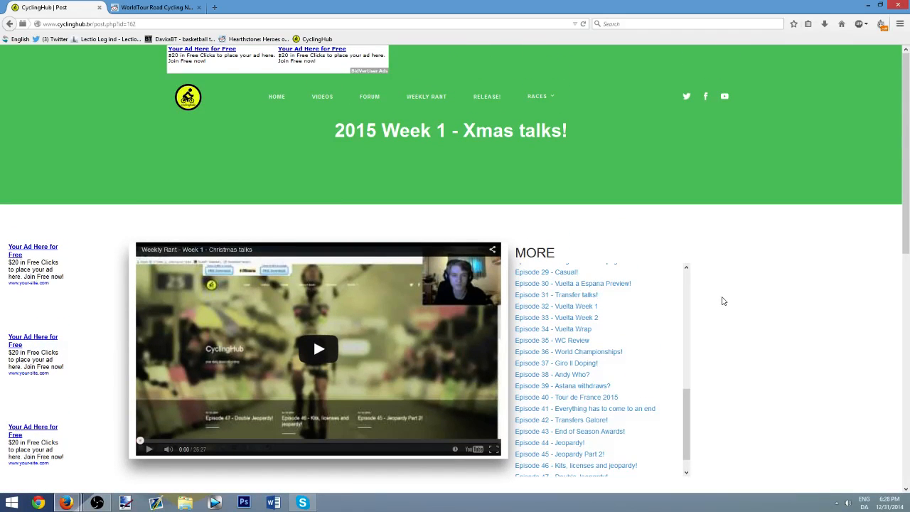
pyautogui.moveTo(711, 298)
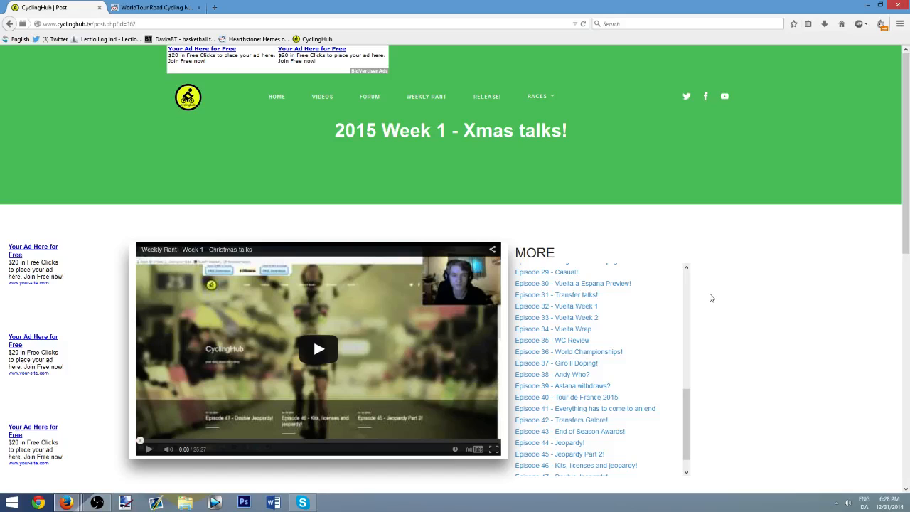
pyautogui.moveTo(700, 284)
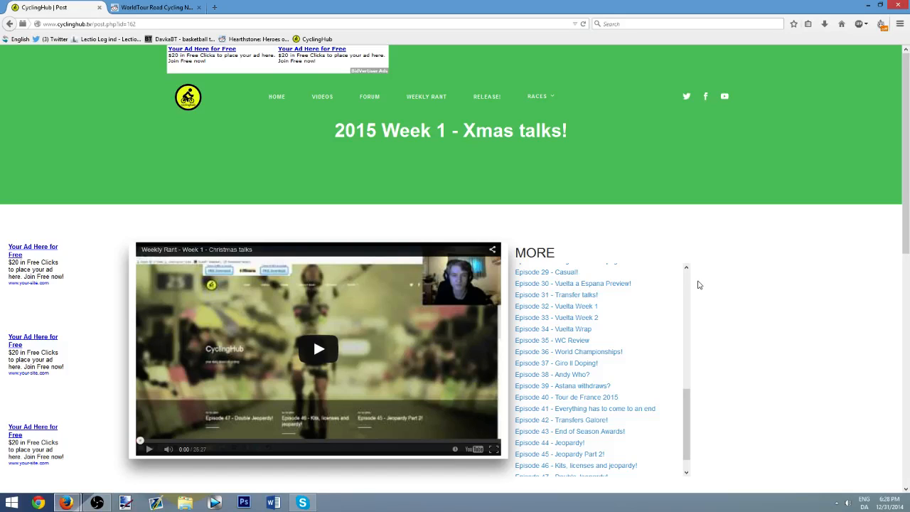
pyautogui.moveTo(694, 293)
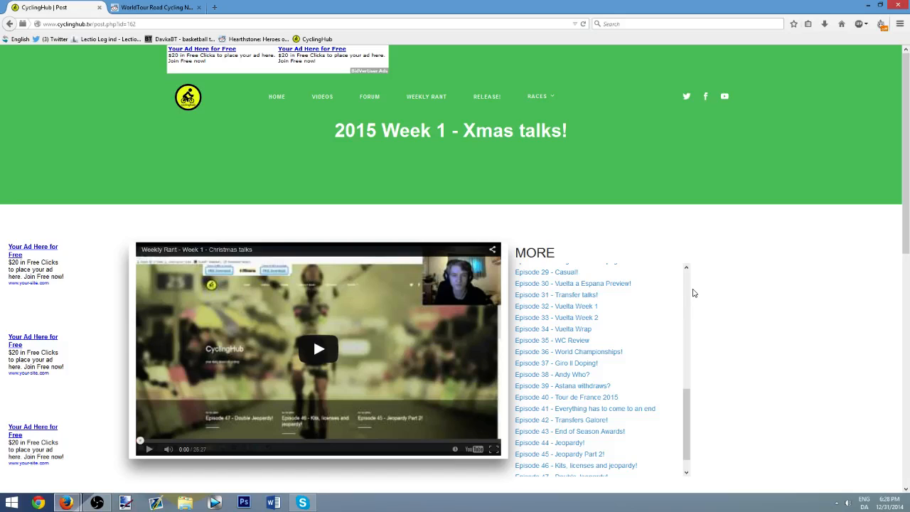
pyautogui.click(486, 96)
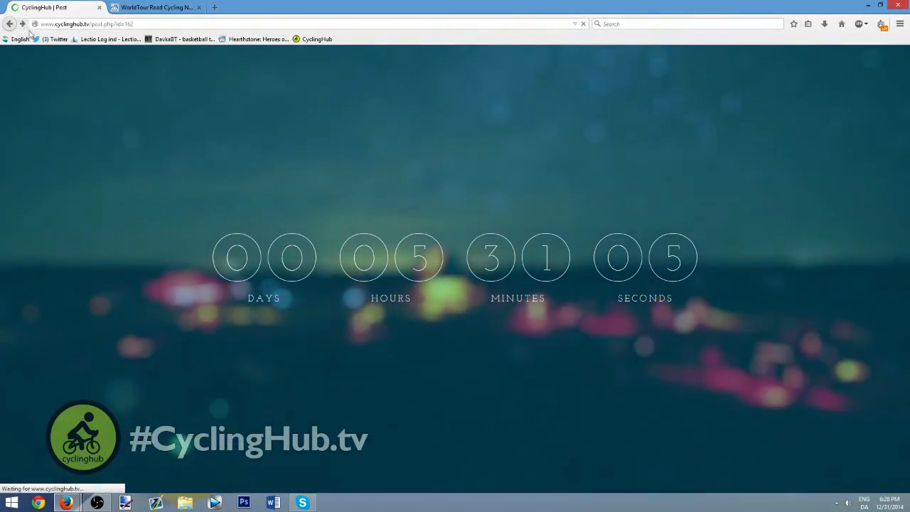
# - Go to the All races page from the RACES menu and look over the 2014 race list
pyautogui.click(537, 96)
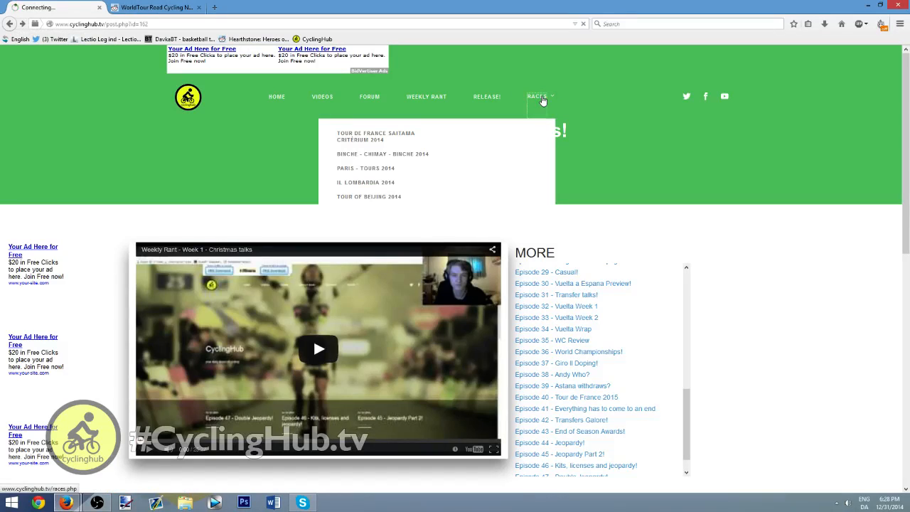
pyautogui.click(537, 96)
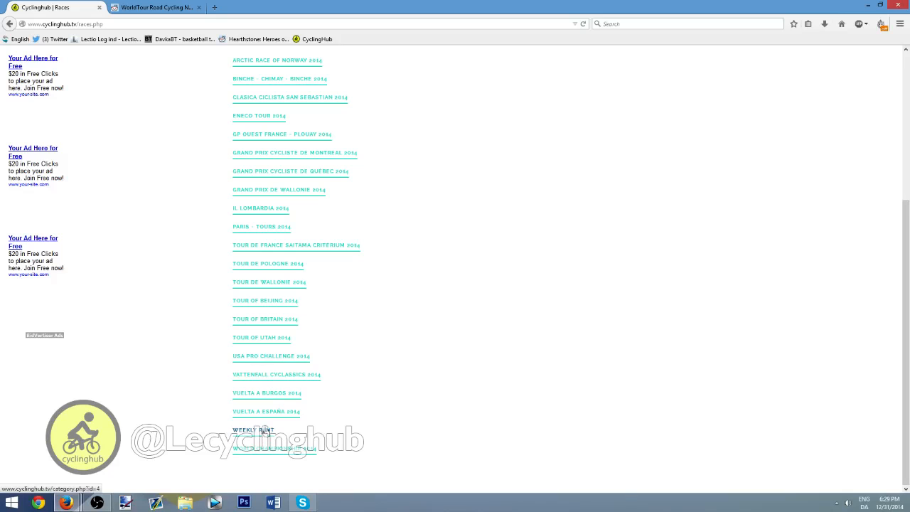
pyautogui.scroll(3)
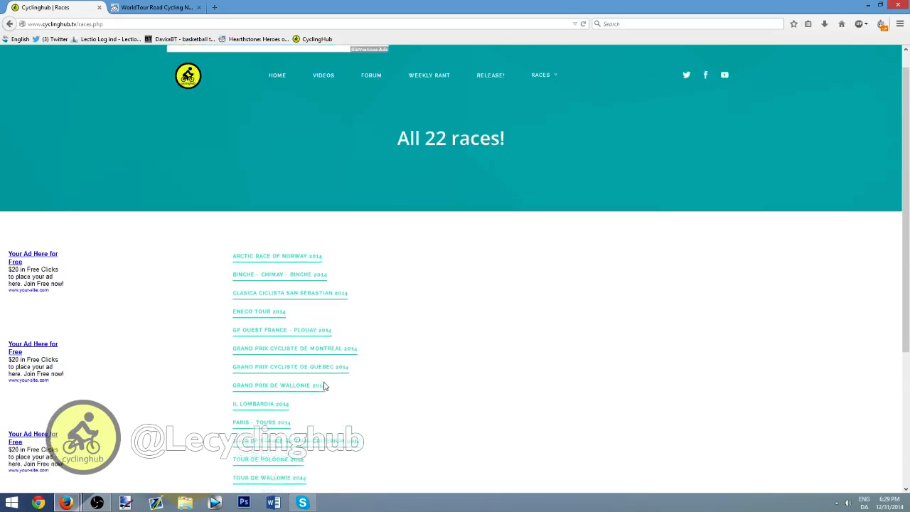
pyautogui.scroll(3)
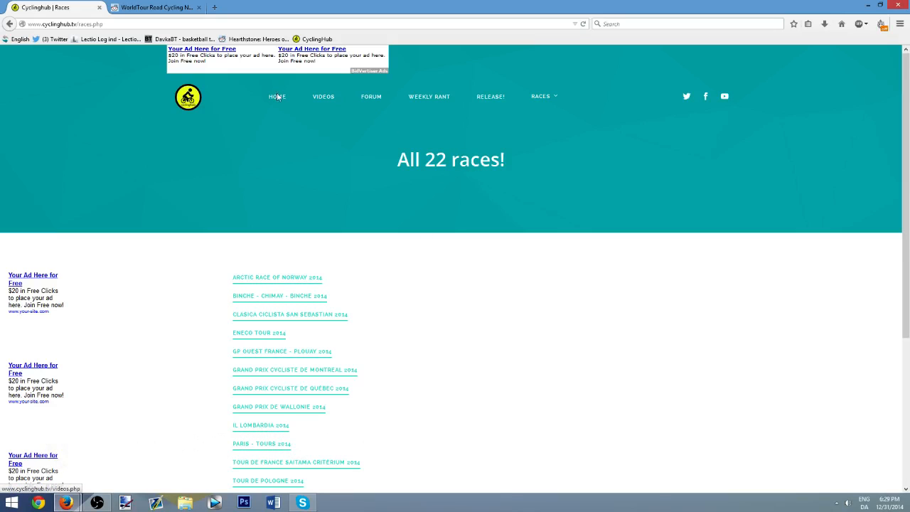
# - Reach the Discussion Forum's list of boards via HOME and FORUM
pyautogui.click(276, 97)
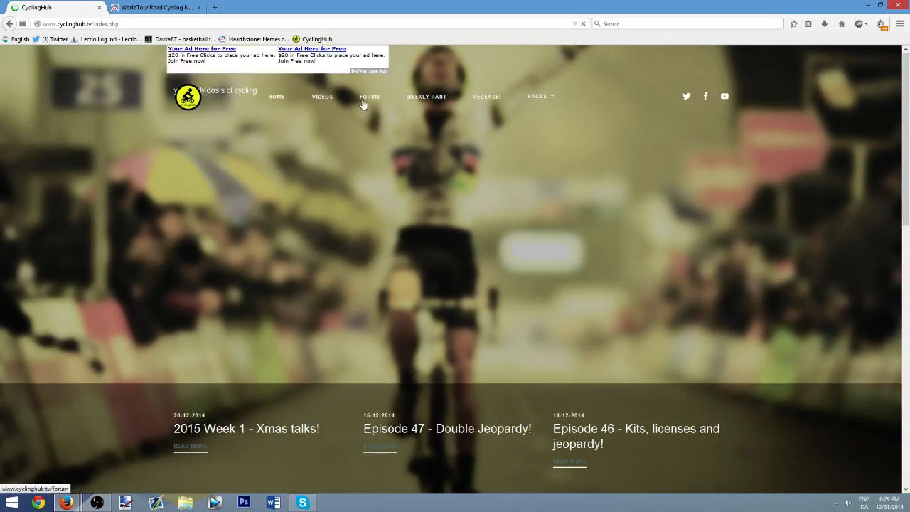
pyautogui.click(370, 96)
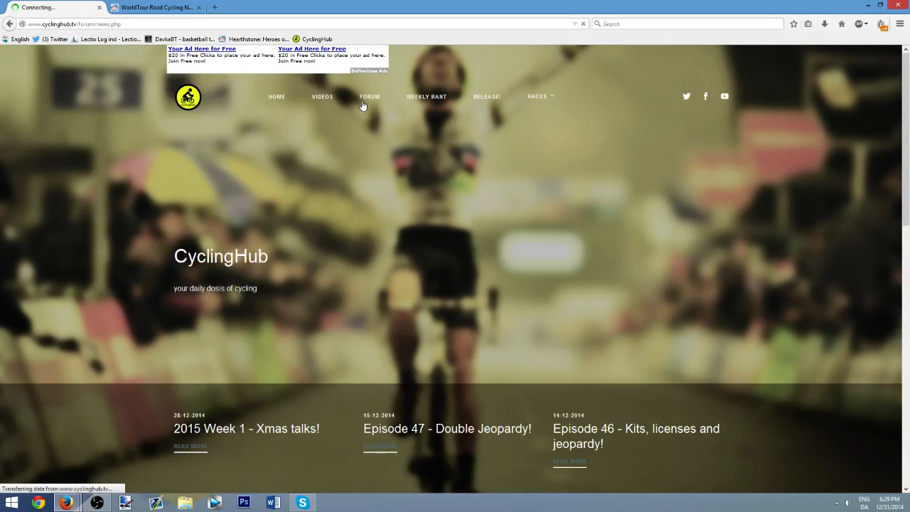
pyautogui.click(370, 96)
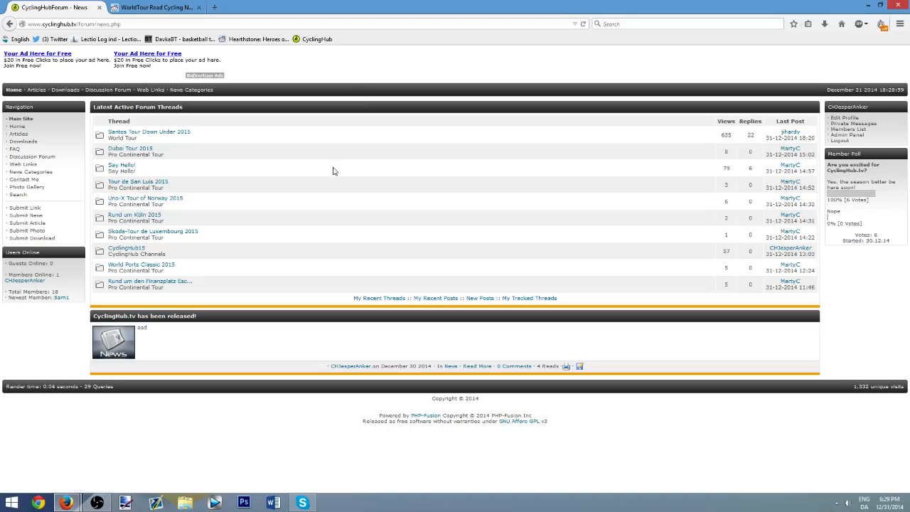
pyautogui.moveTo(247, 165)
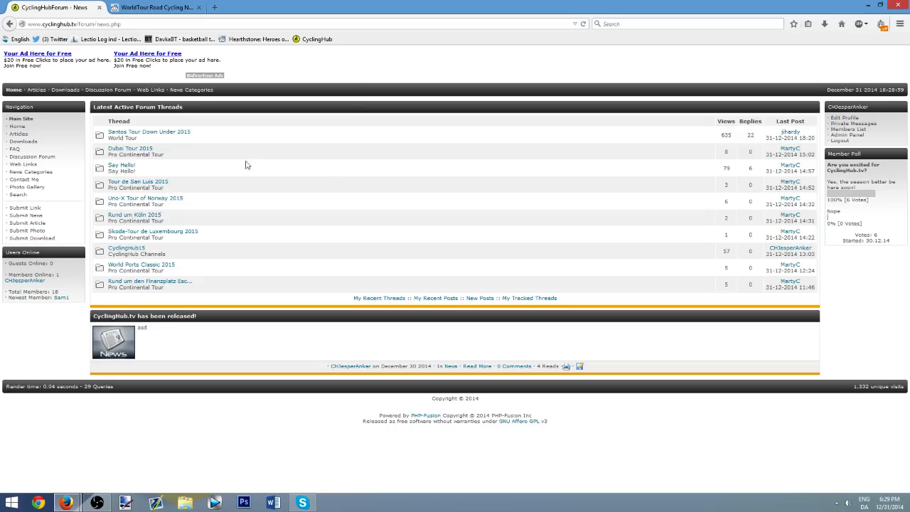
pyautogui.click(108, 89)
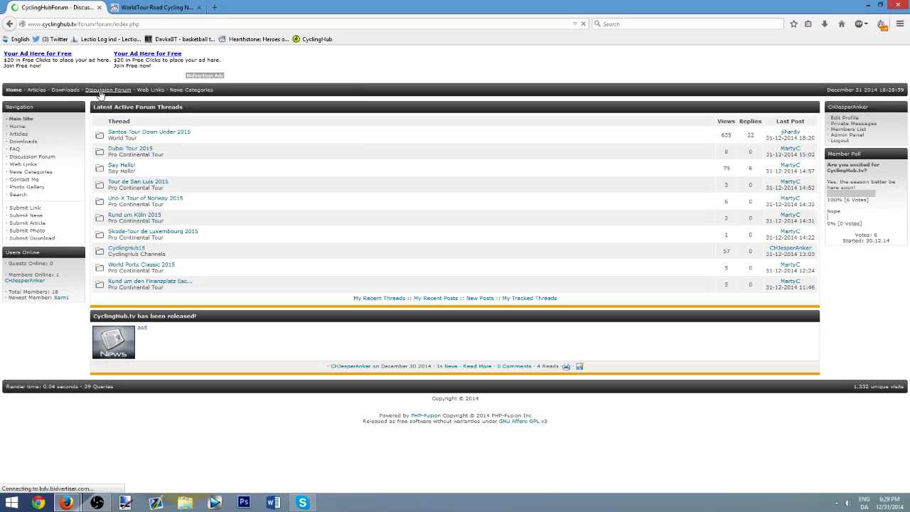
pyautogui.click(109, 90)
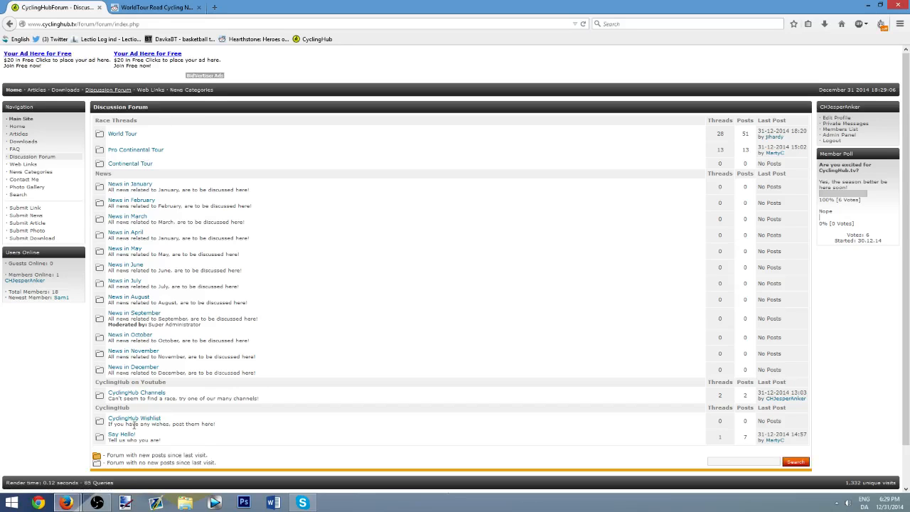
# - Start a new thread in the CyclingHub Wishlist board
pyautogui.click(133, 418)
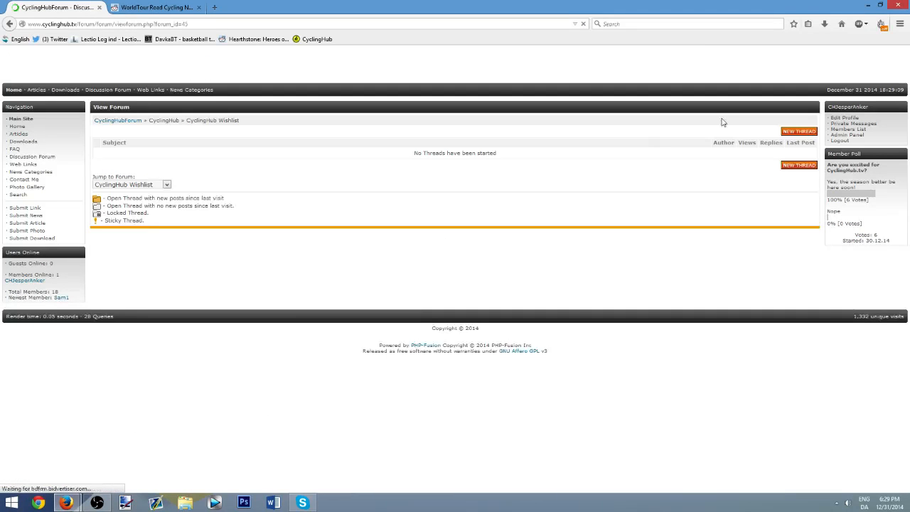
pyautogui.click(798, 131)
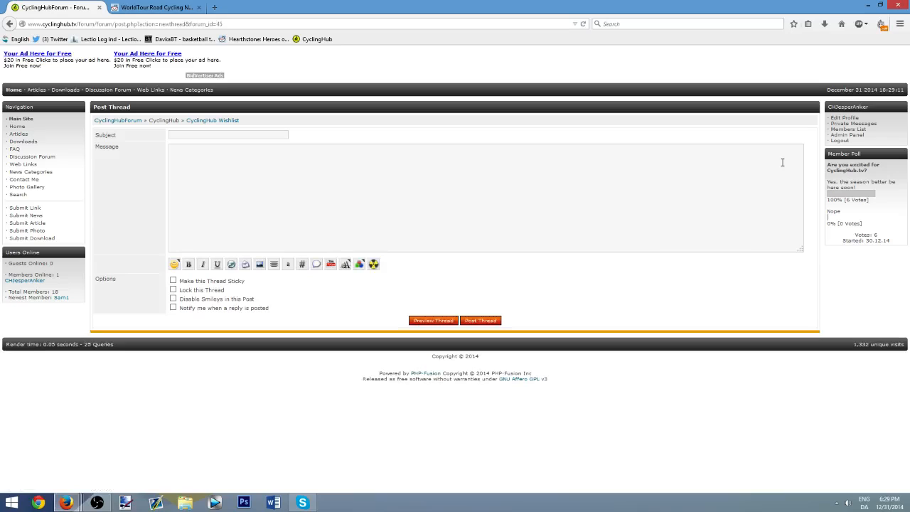